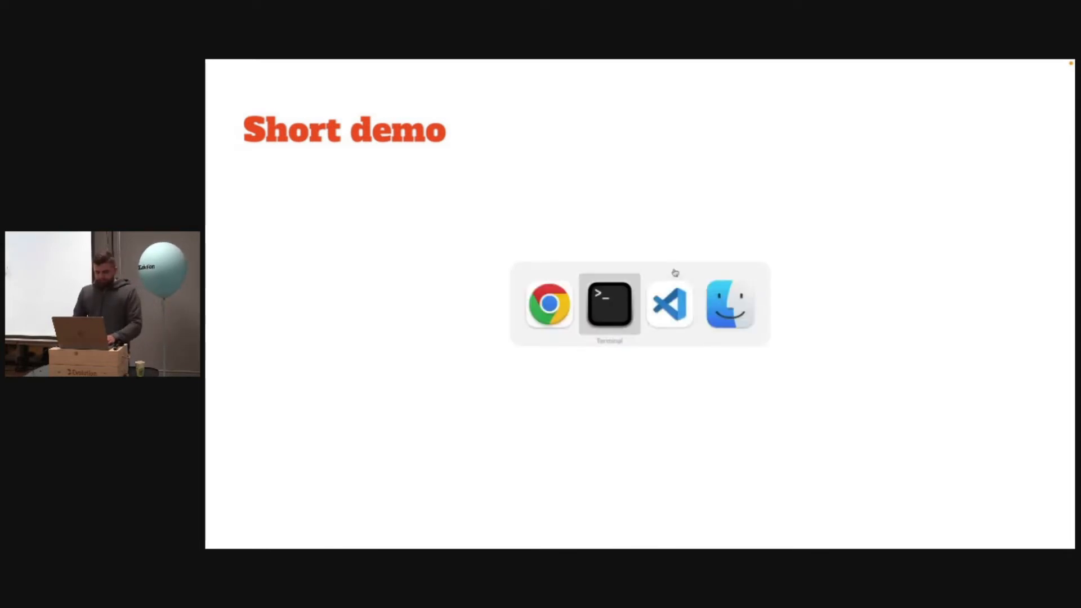
In Terminal, move into dev/warsawjs and initialize a new Deno project with deno init
left_click(609, 303)
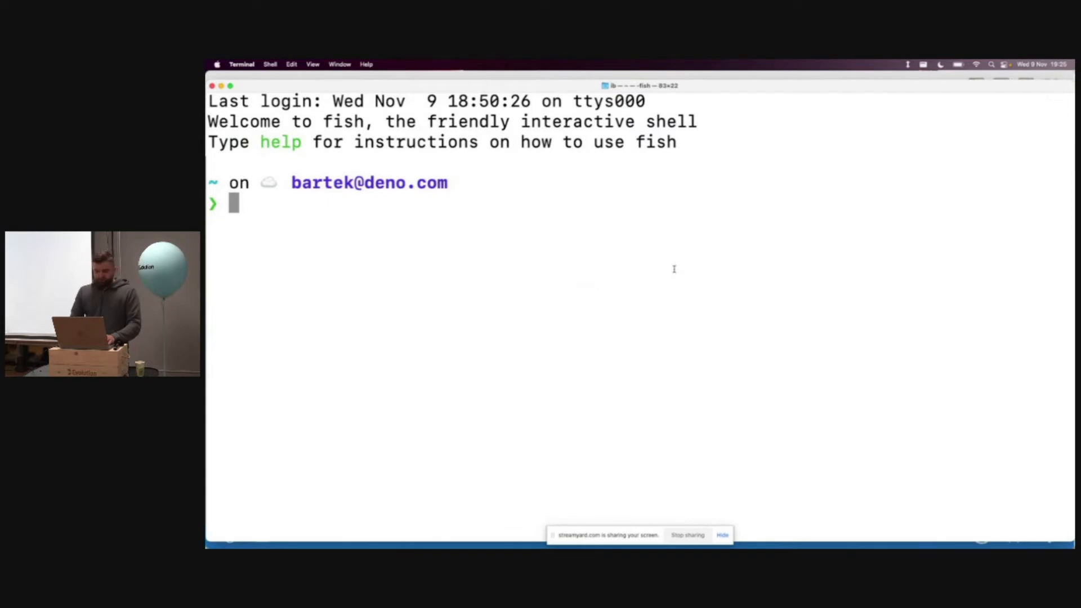
type("cd devwa")
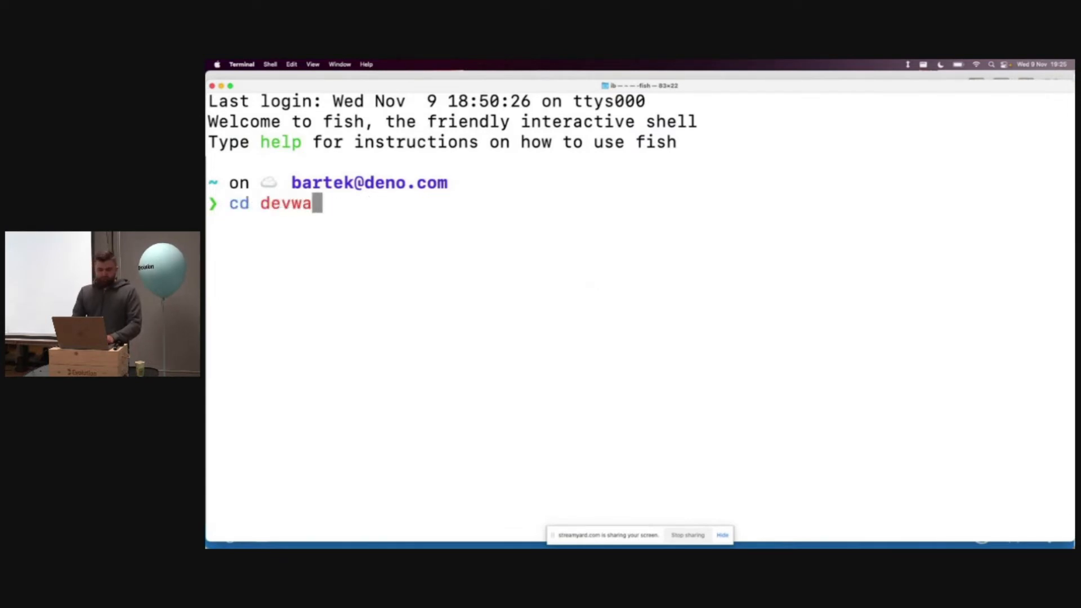
key("Return")
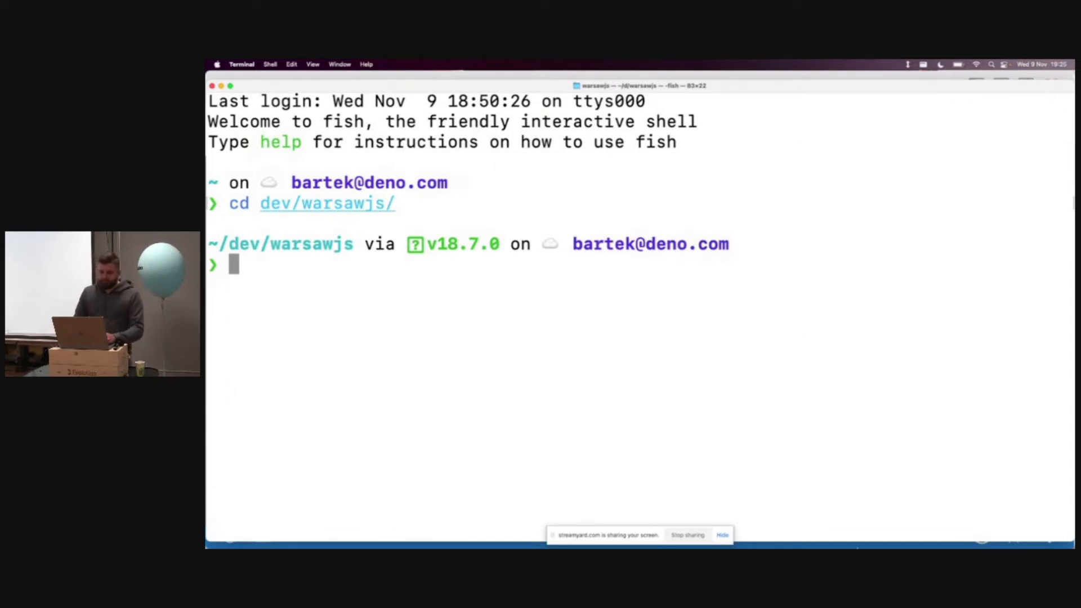
left_click(722, 535)
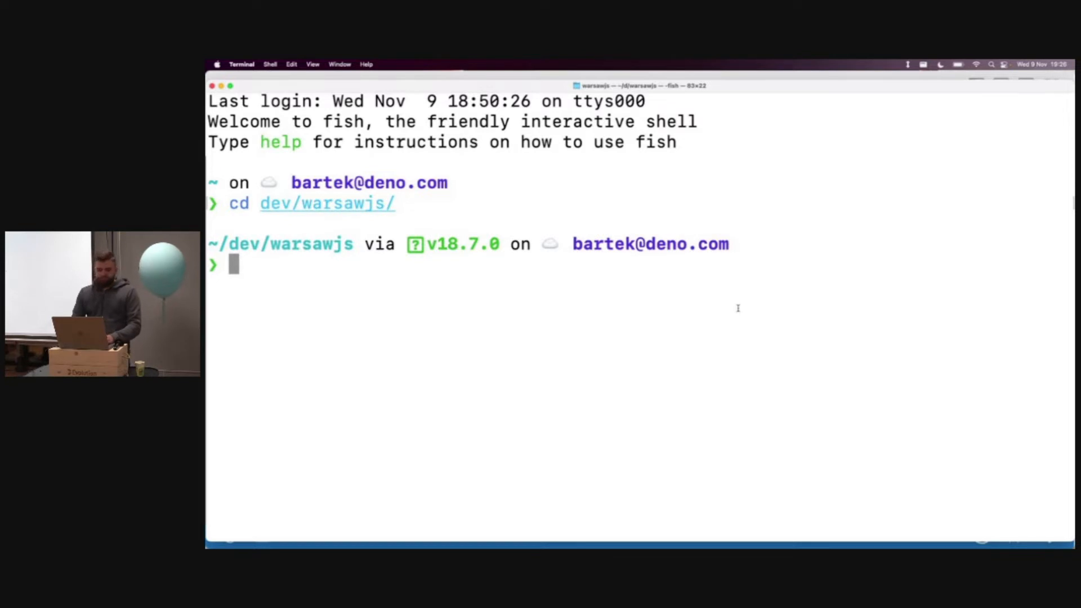
type("deno init")
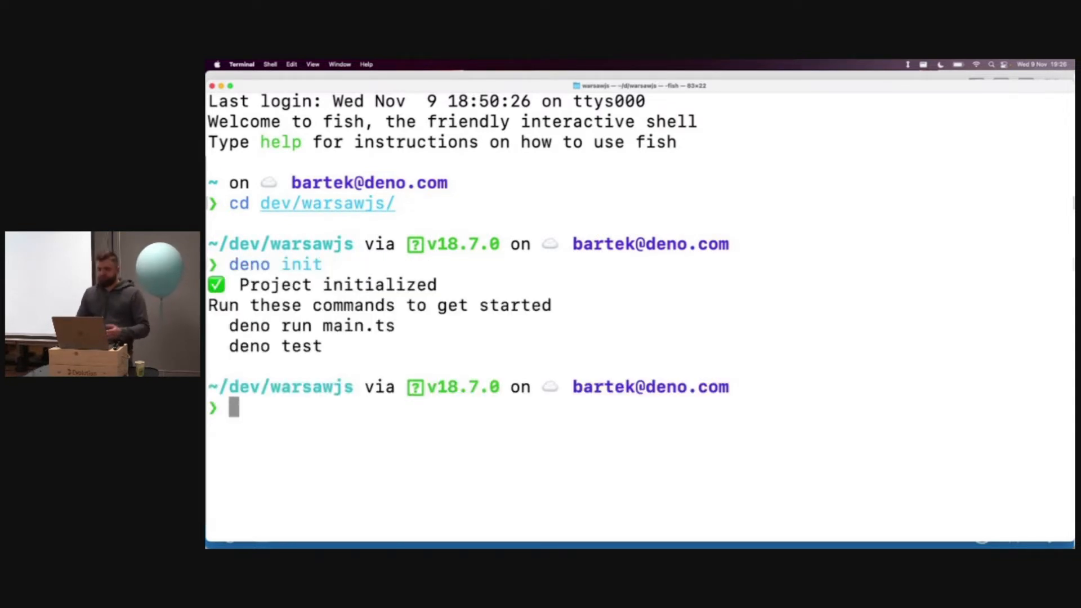
Run main.ts to print Add 2 + 3 = 5, then run the project's tests with deno test
type("deno run main.t")
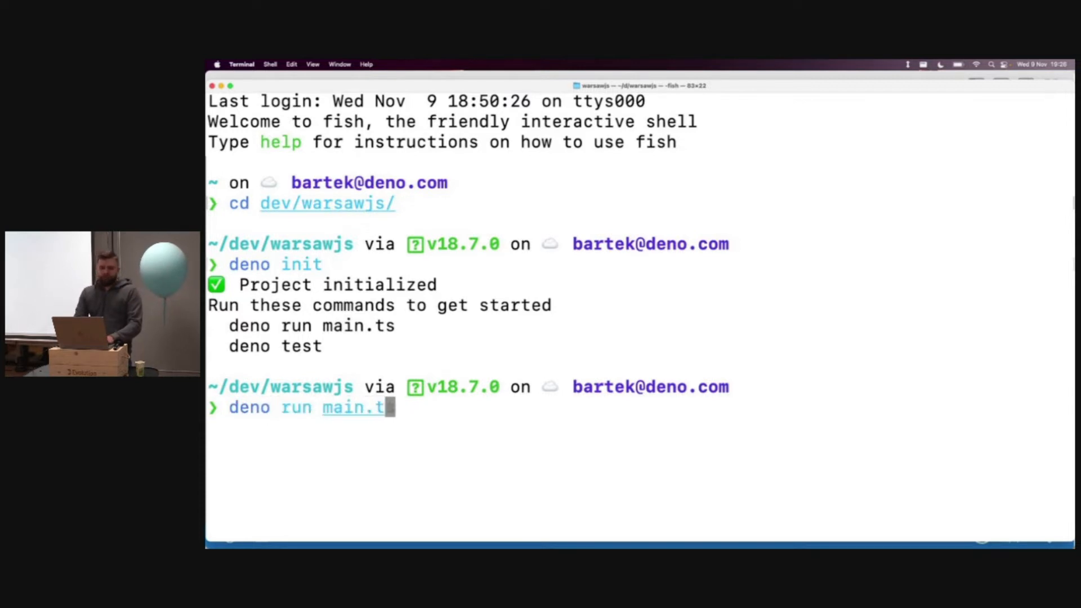
key("Return")
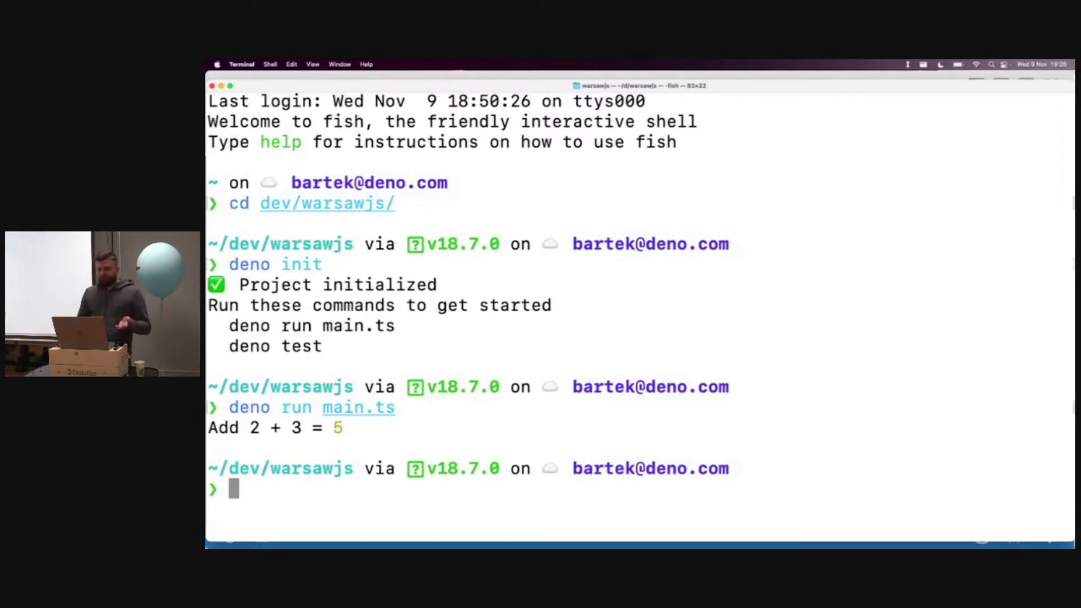
type("deno test")
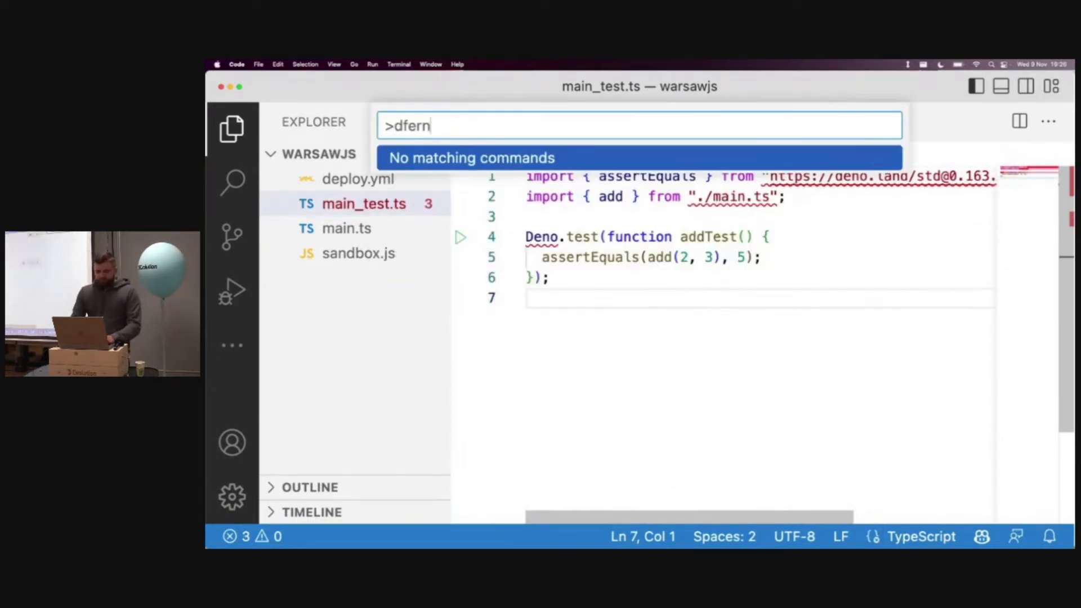
Enable Deno support for the workspace and pass the string "asdf" to add in main_test.ts
type("deno o")
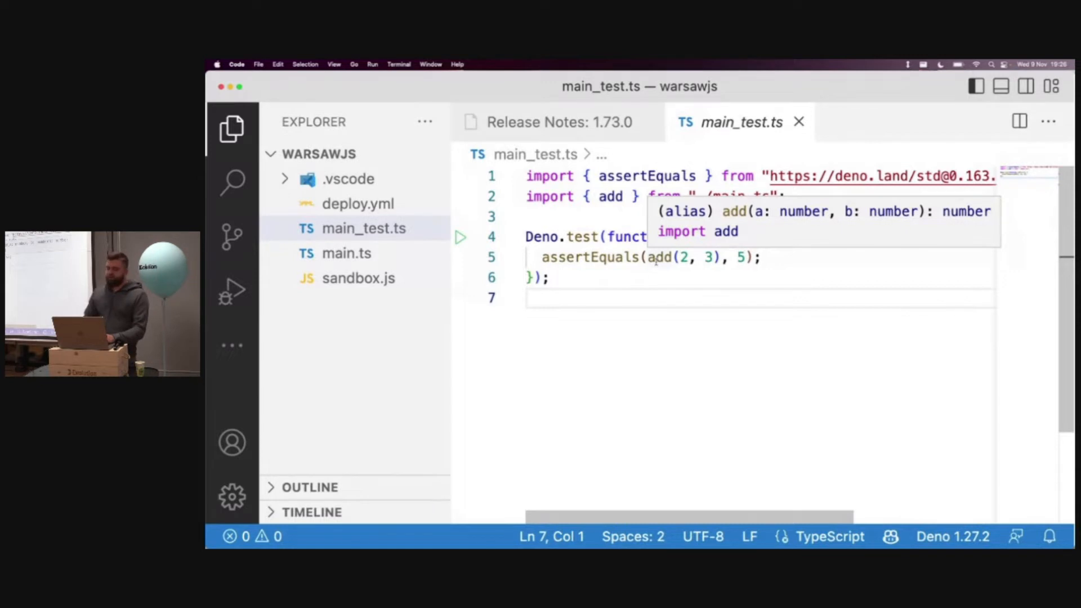
type("\"asdf\"")
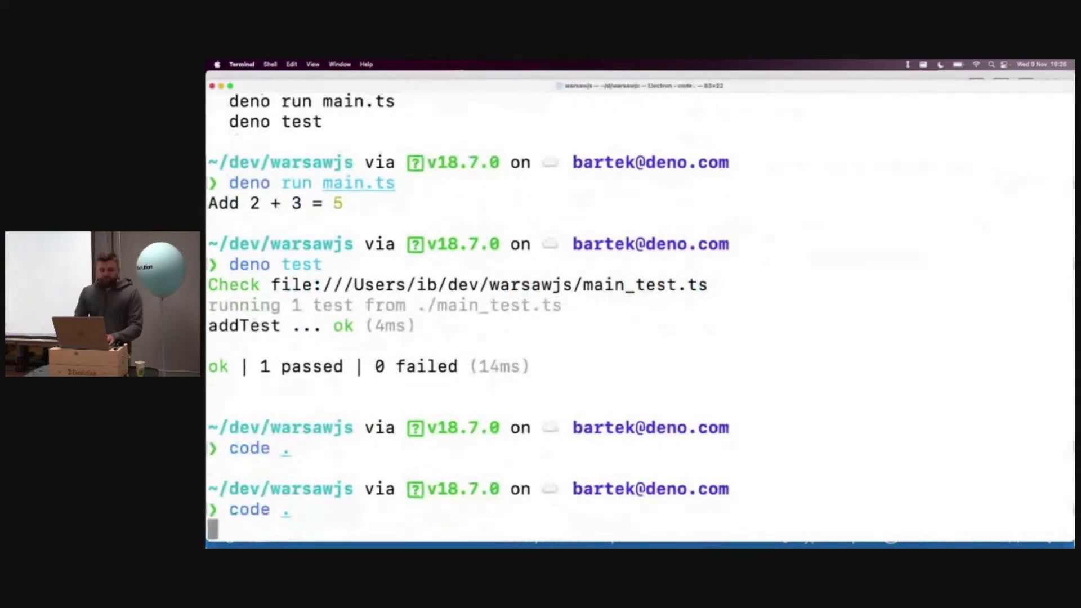
Run deno test again so the type error on the "asdf" argument is reported
type("deno test")
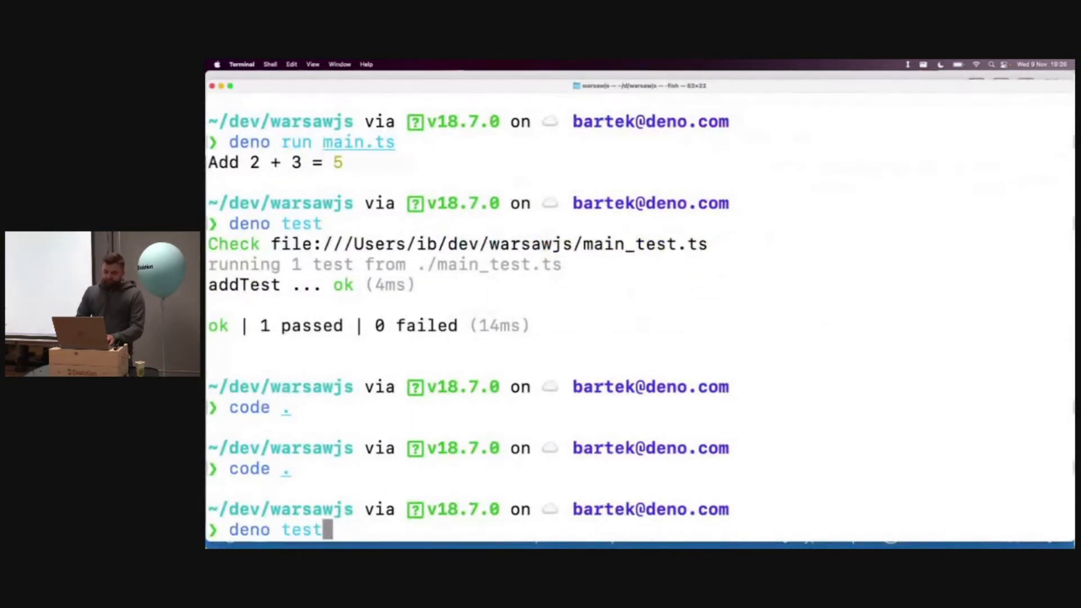
key("Return")
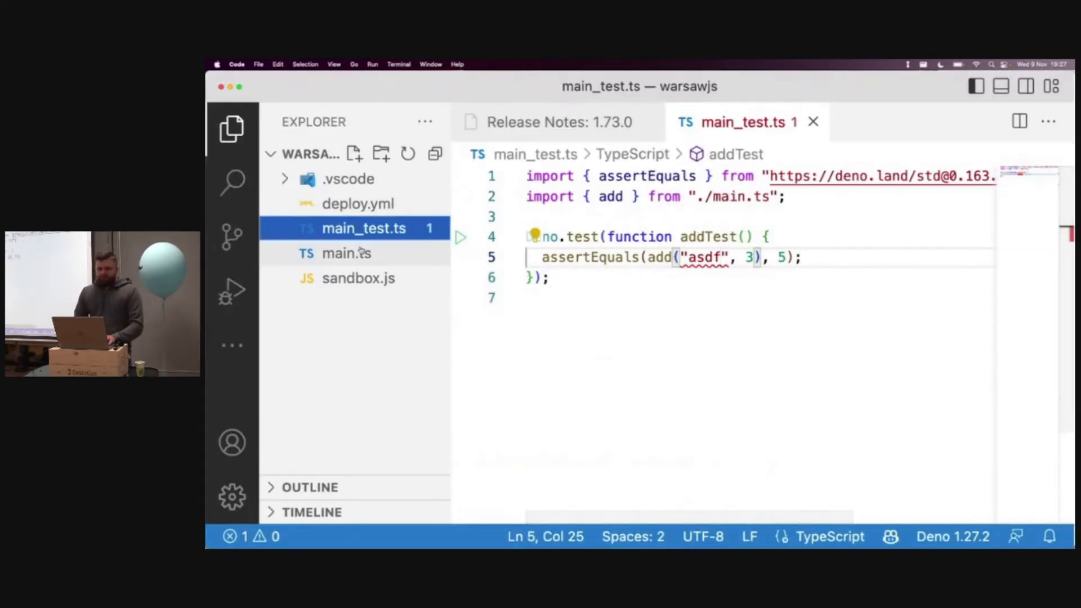
Switch from main_test.ts to main.ts in the Visual Studio Code Explorer
left_click(346, 253)
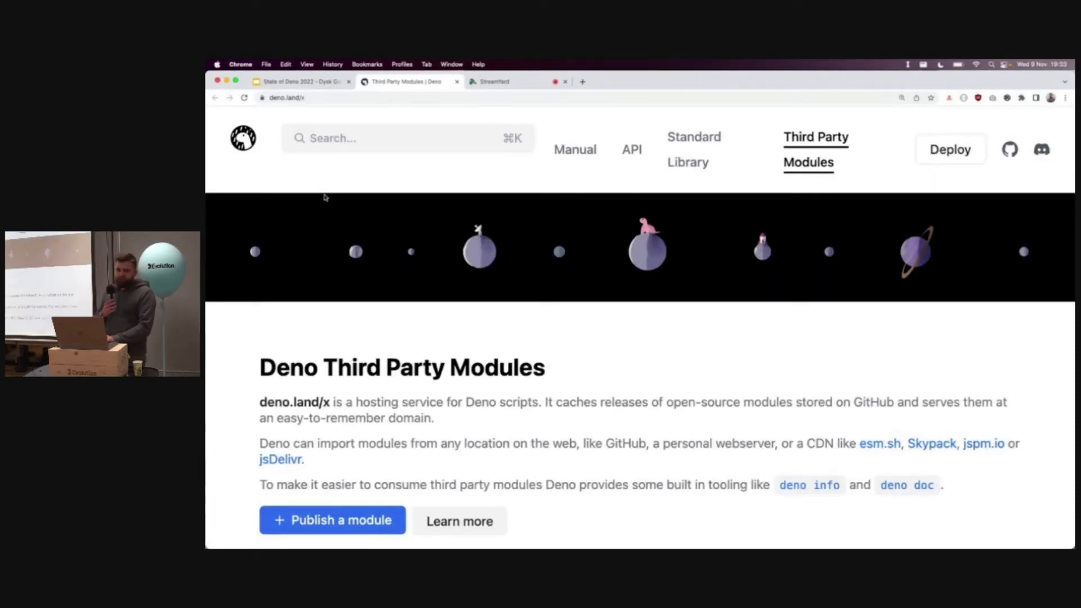
scroll("down", 3)
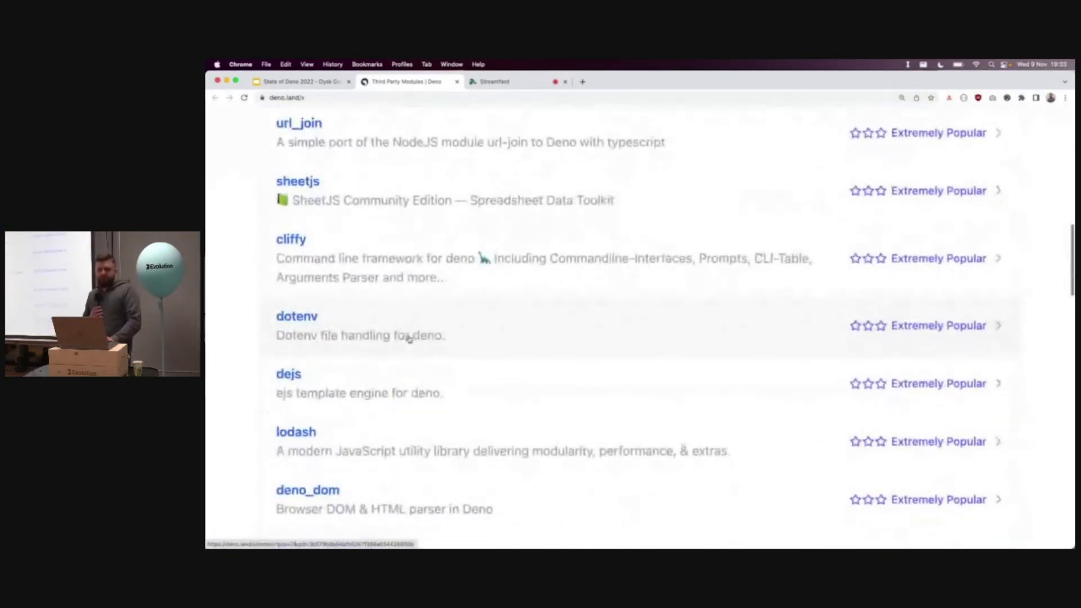
scroll("down", 3)
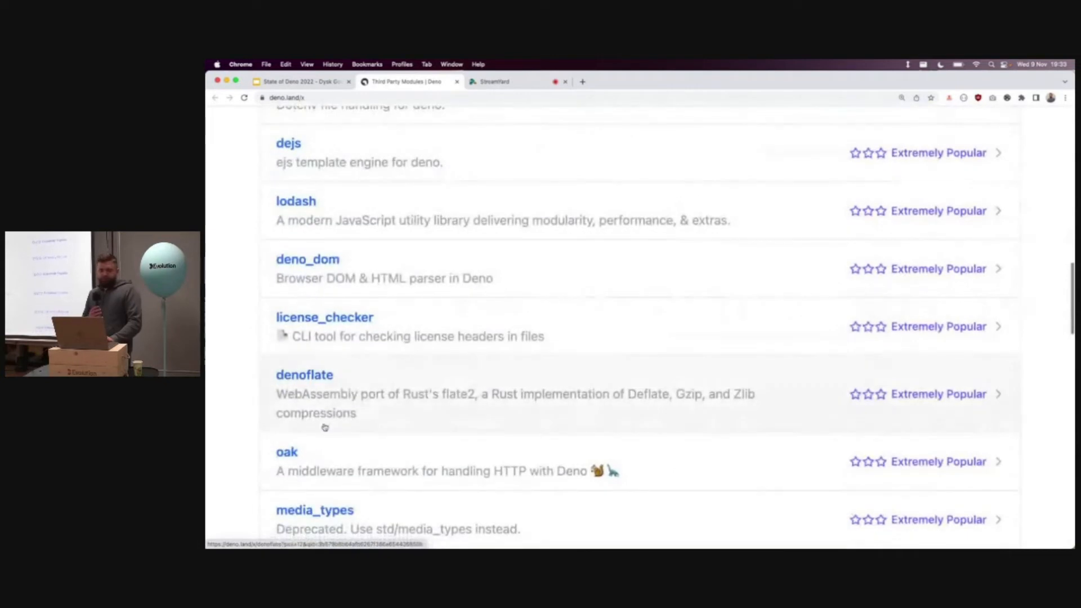
left_click(287, 452)
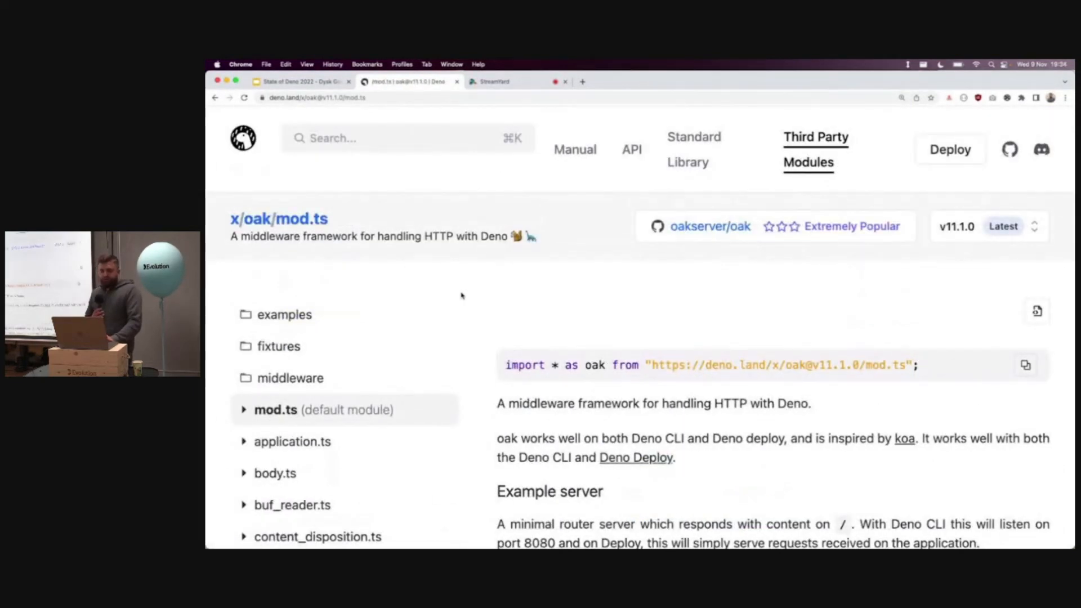
scroll("down", 3)
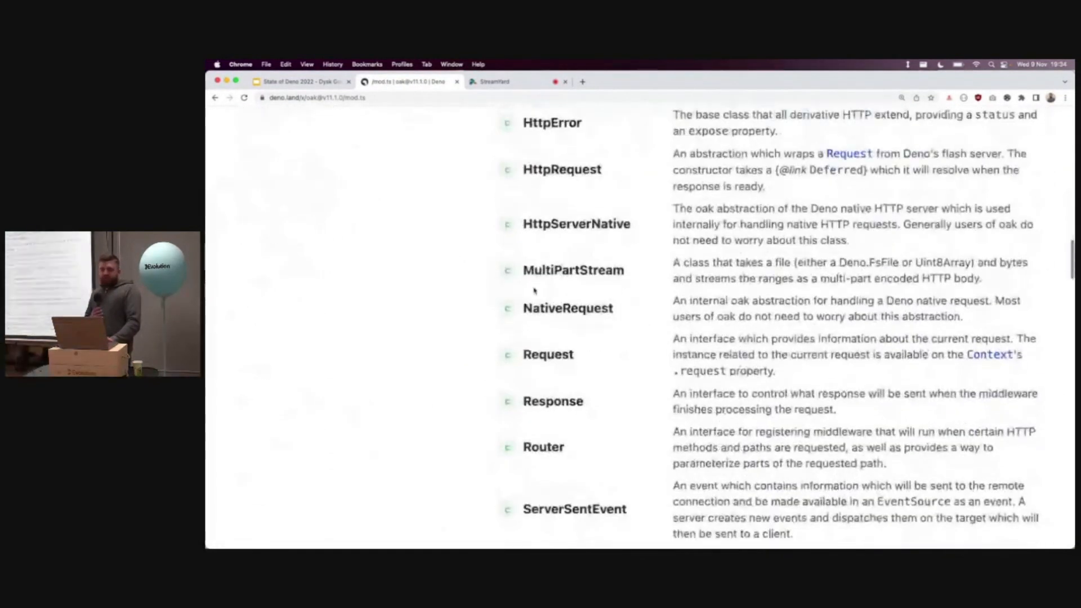
scroll("down", 3)
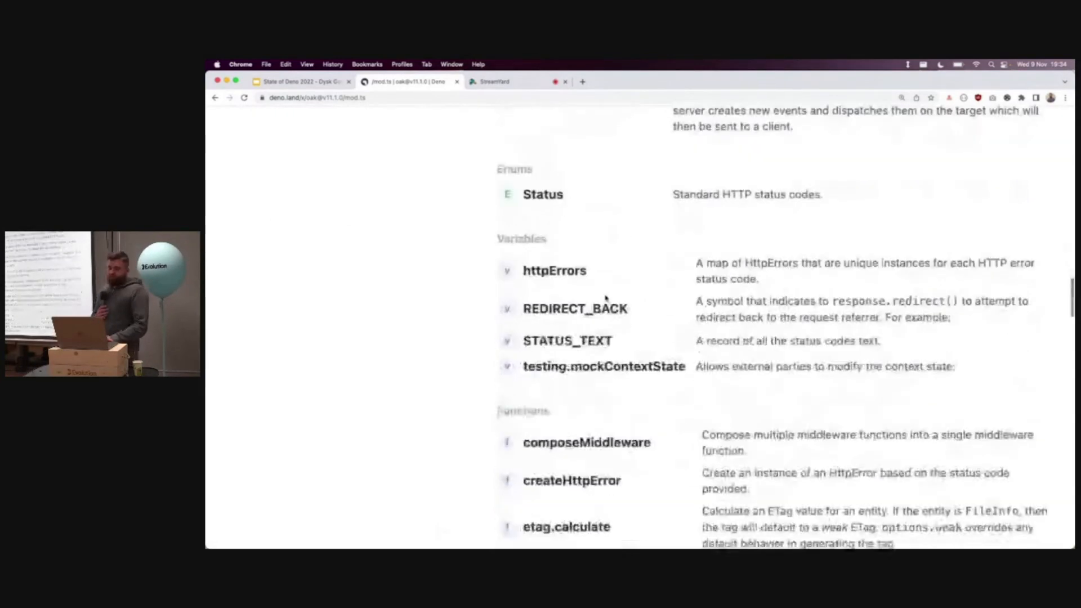
scroll("down", 3)
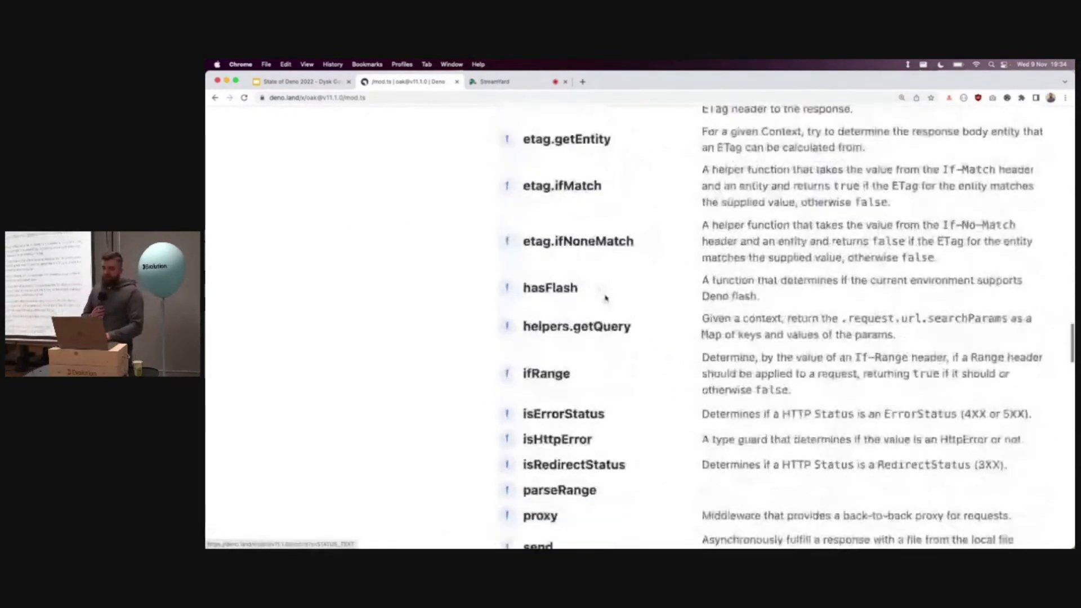
scroll("down", 3)
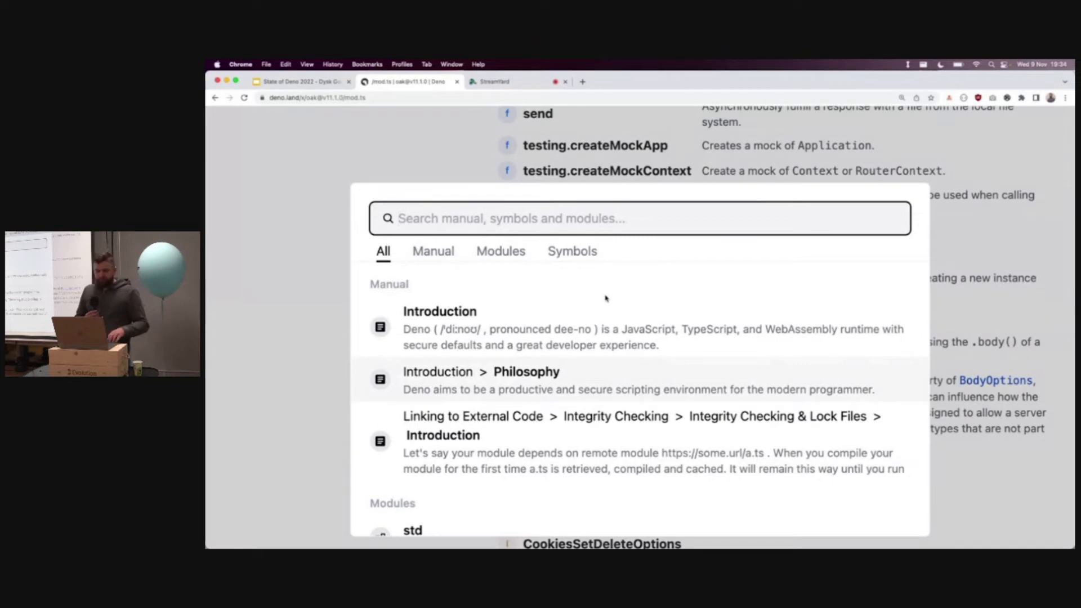
Search deno.land for "send" and limit the results to code symbols, showing oak's send function
type("s")
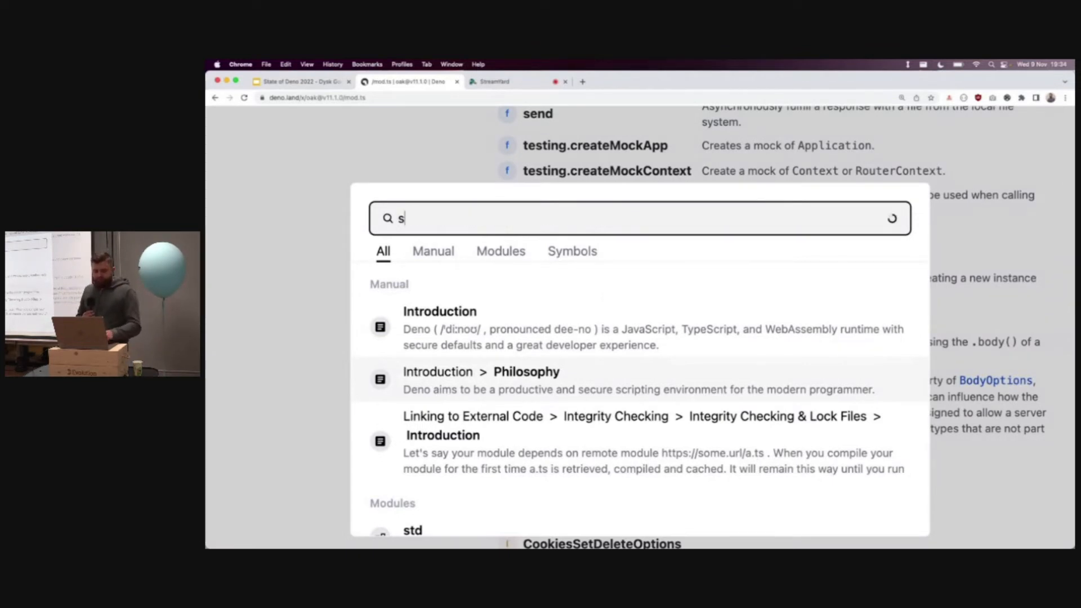
type("end")
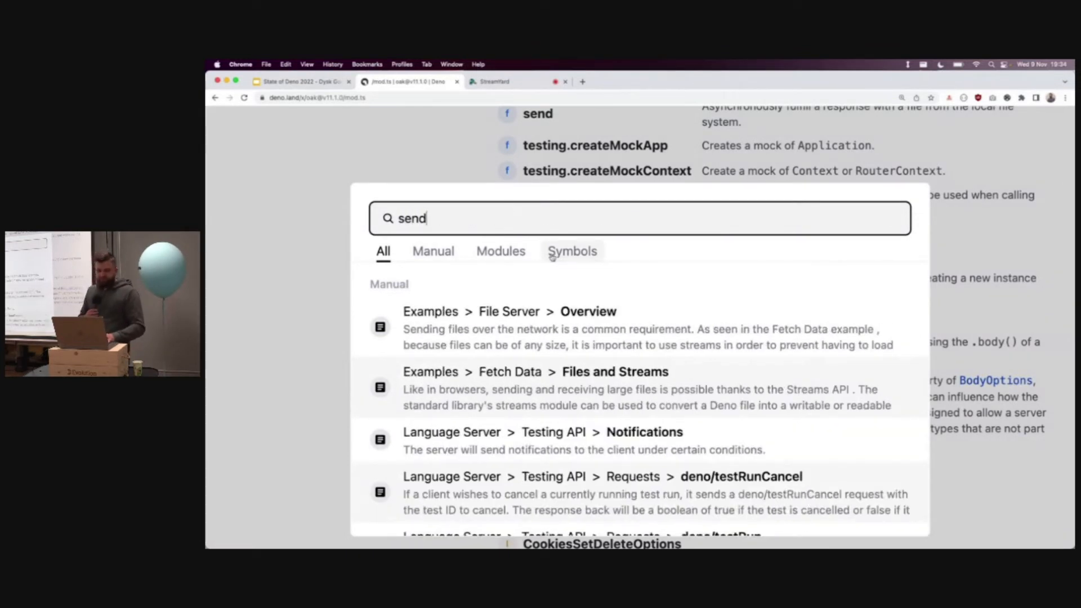
left_click(572, 251)
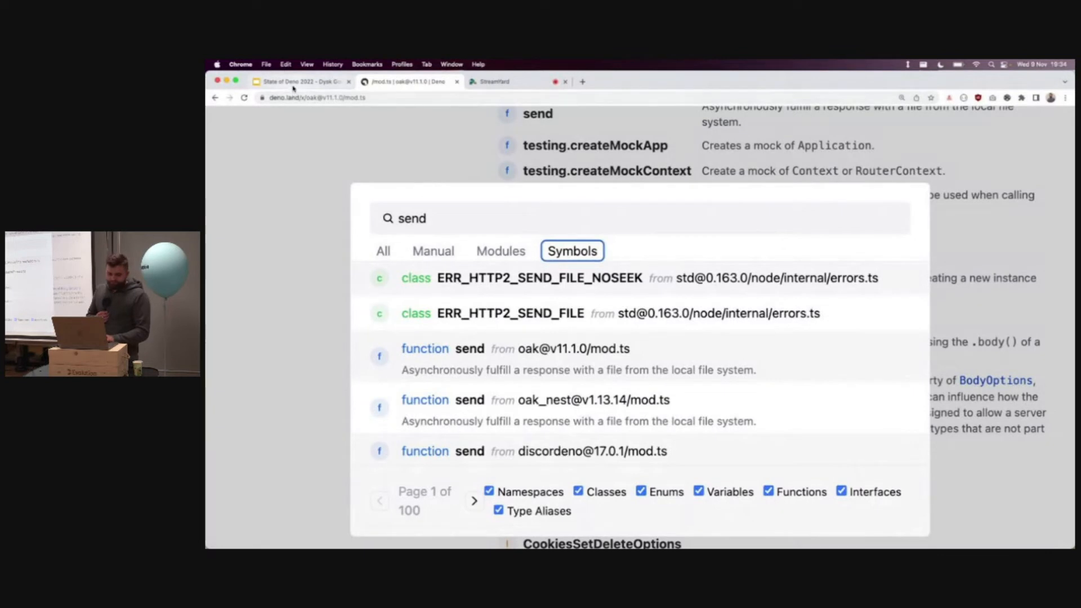
Return to the Google Slides deck and resume presenting, advancing to the Fresh framework slide
left_click(300, 81)
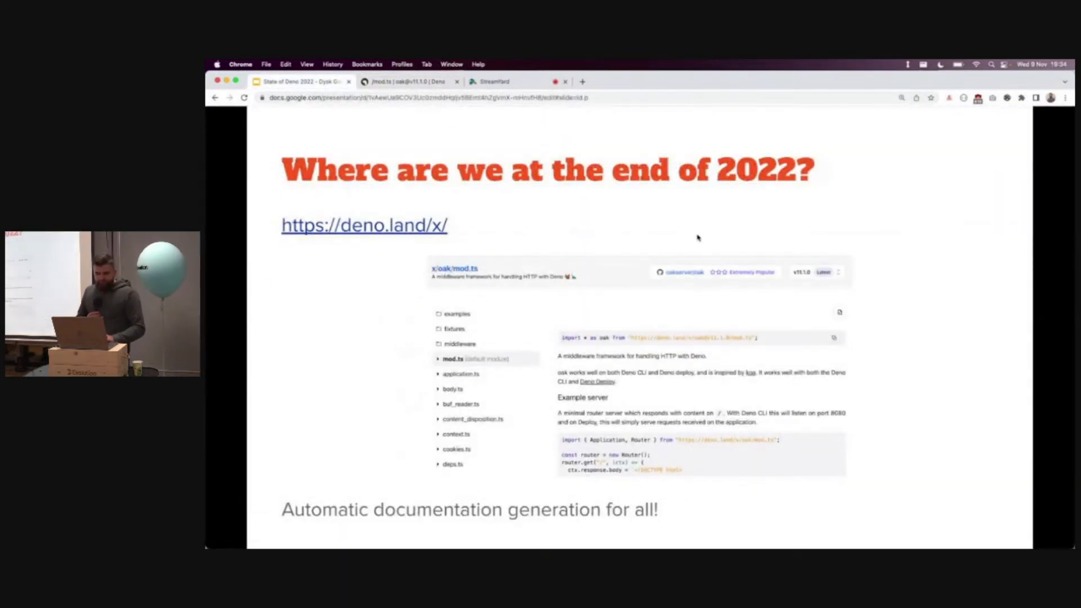
mouse_move(617, 65)
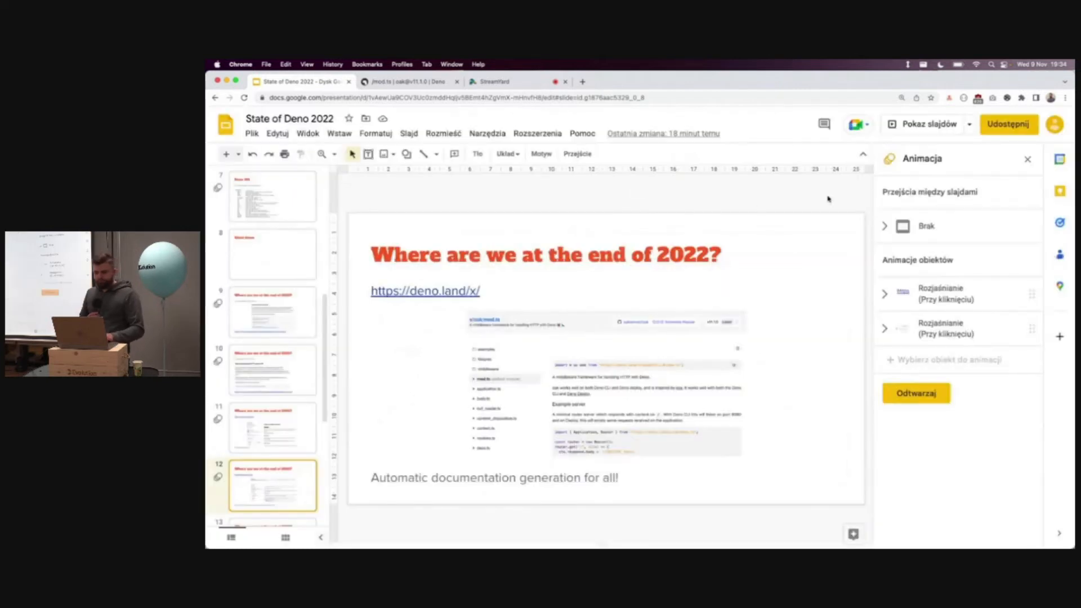
left_click(926, 125)
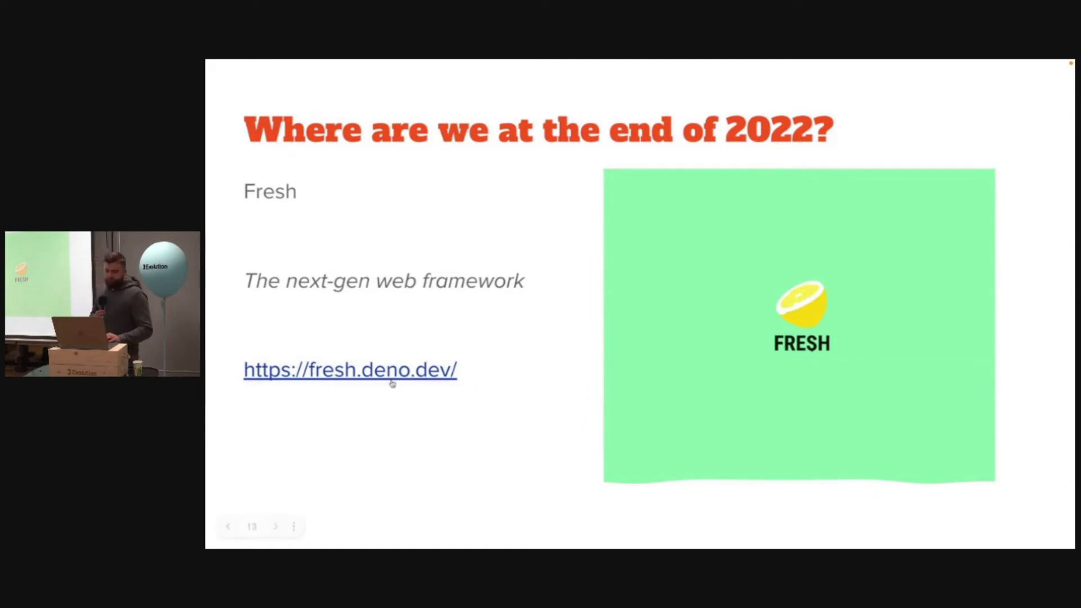
Follow the fresh.deno.dev link from the slide and scroll the homepage down to its features section
left_click(349, 370)
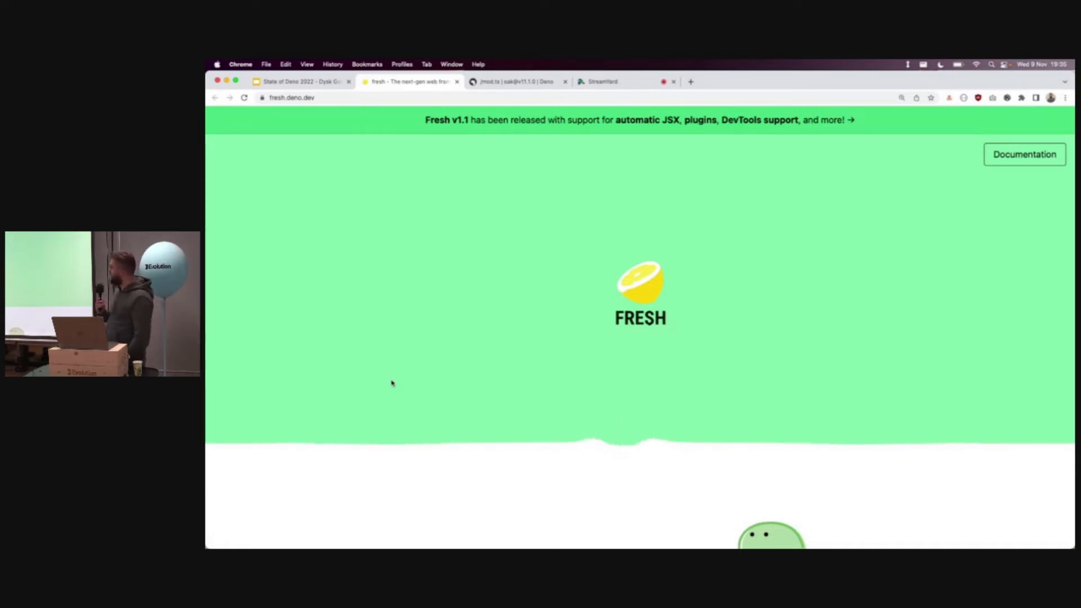
scroll("down", 3)
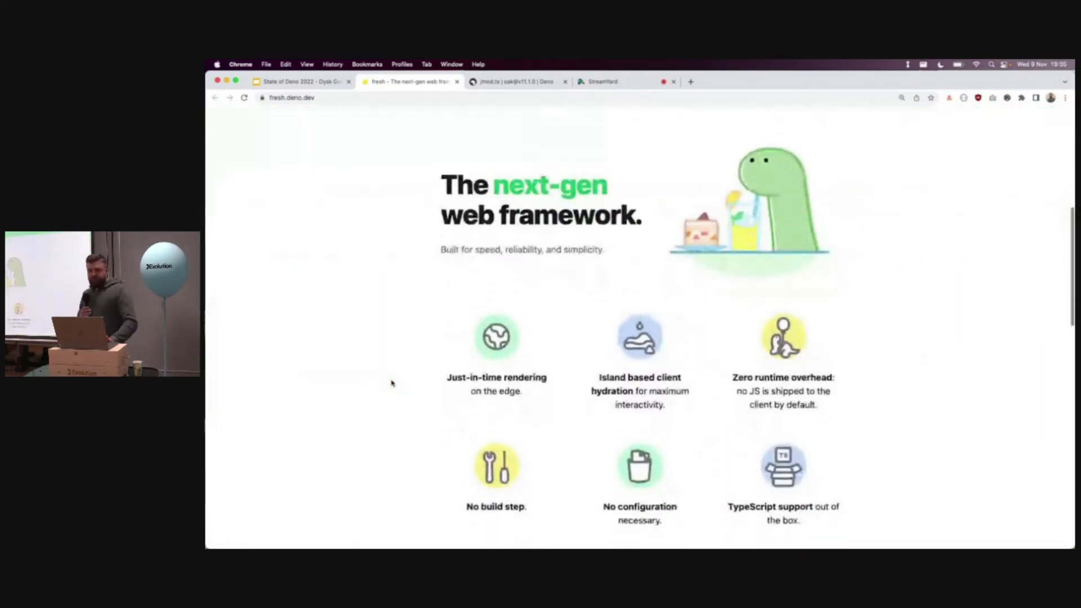
scroll("down", 3)
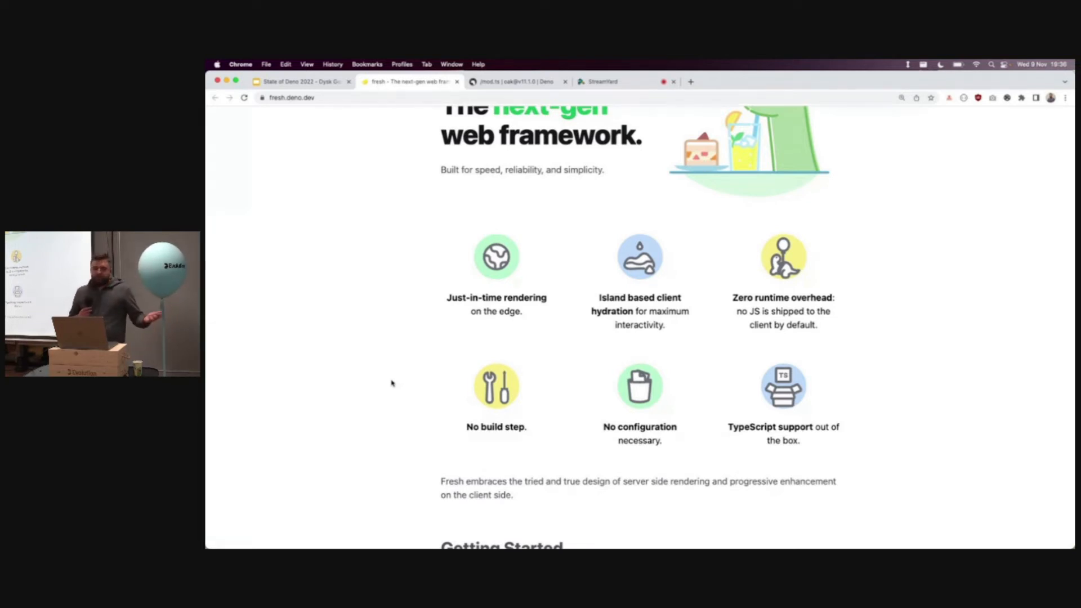
scroll("down", 3)
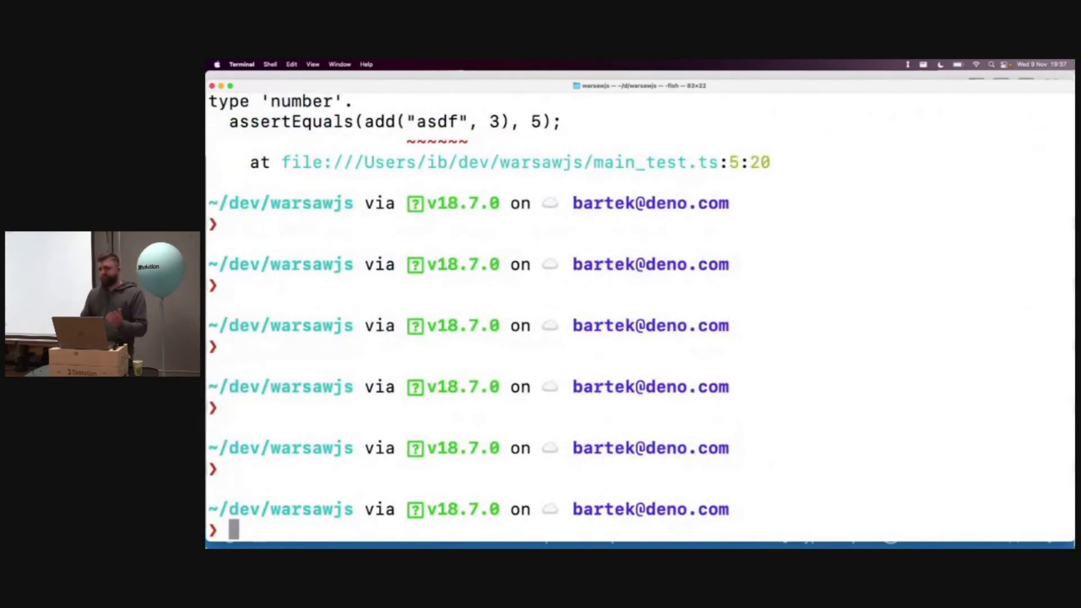
Run deno run npm:cowsay Hello WarsawJs! to execute the cowsay npm package through deno
type("deno run main.ts")
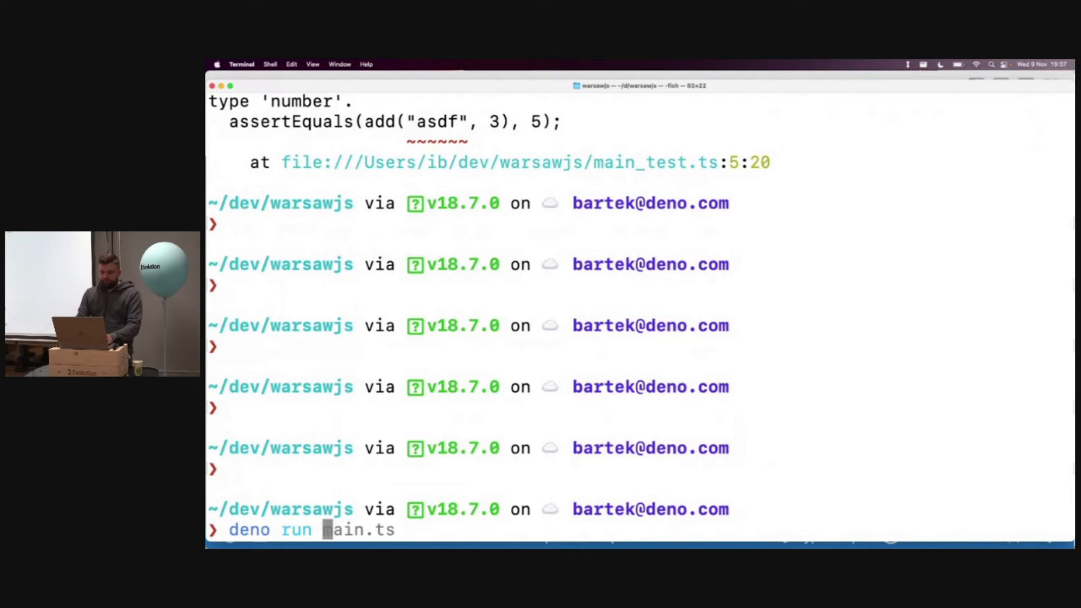
type("npm")
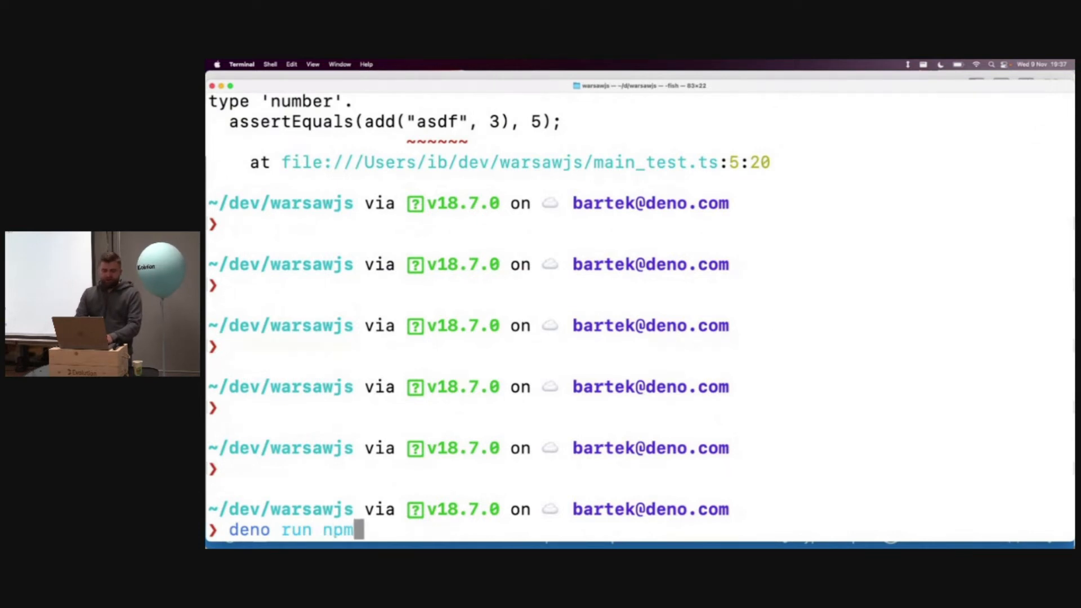
type(":cowsa")
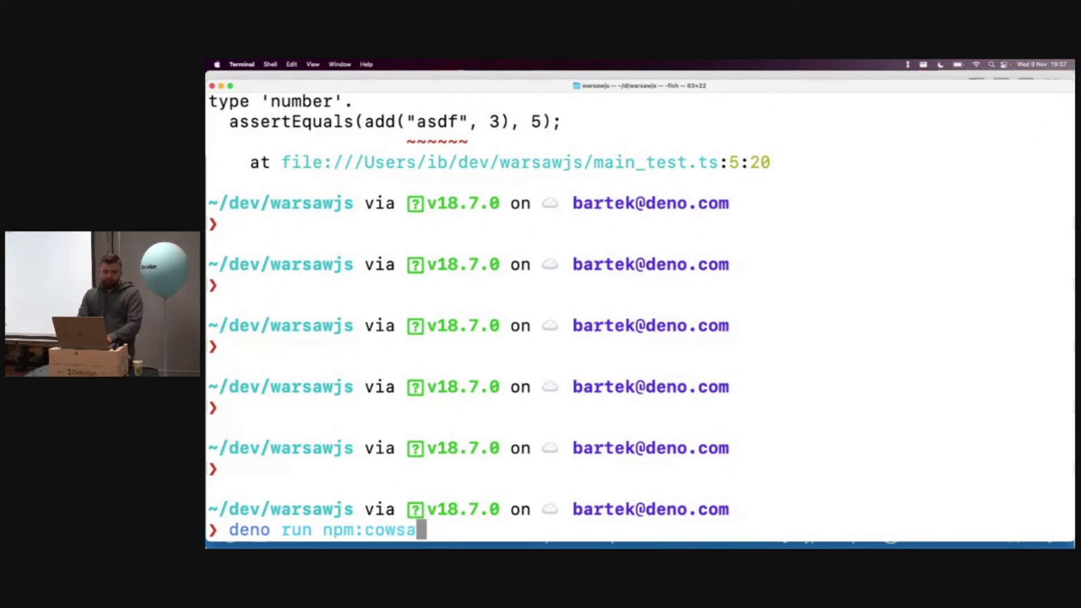
type("y Hello")
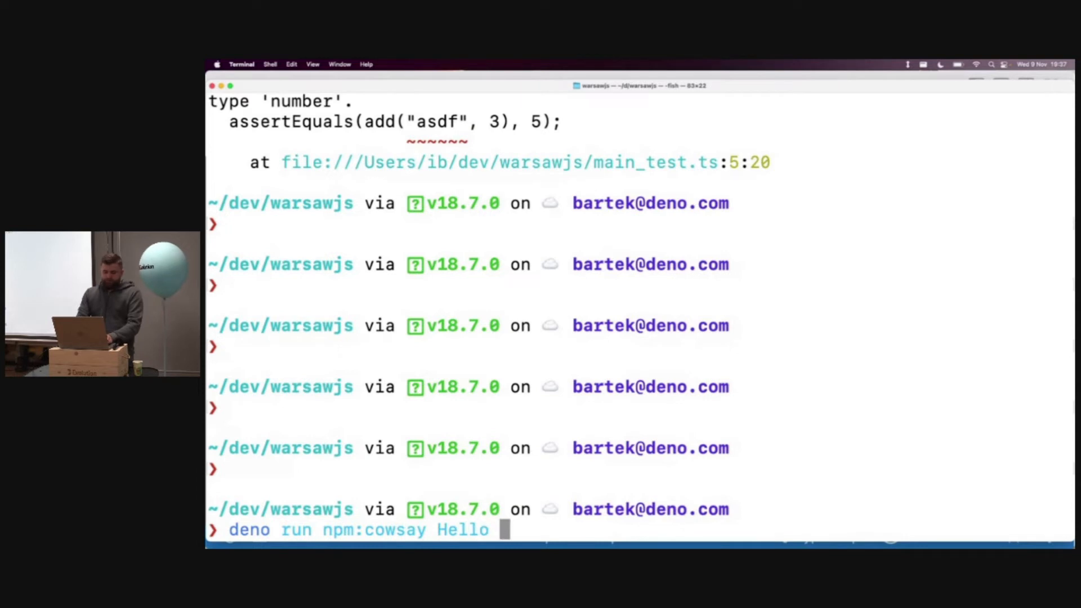
key("Return")
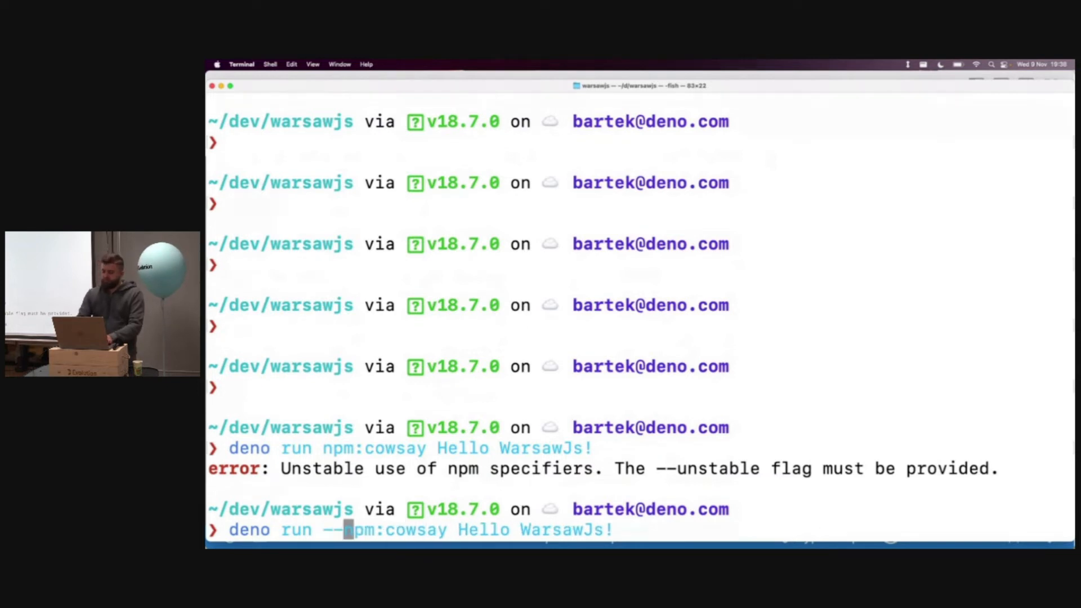
Rerun cowsay with the --unstable flag and answer y to its first permission prompts
type("unstable")
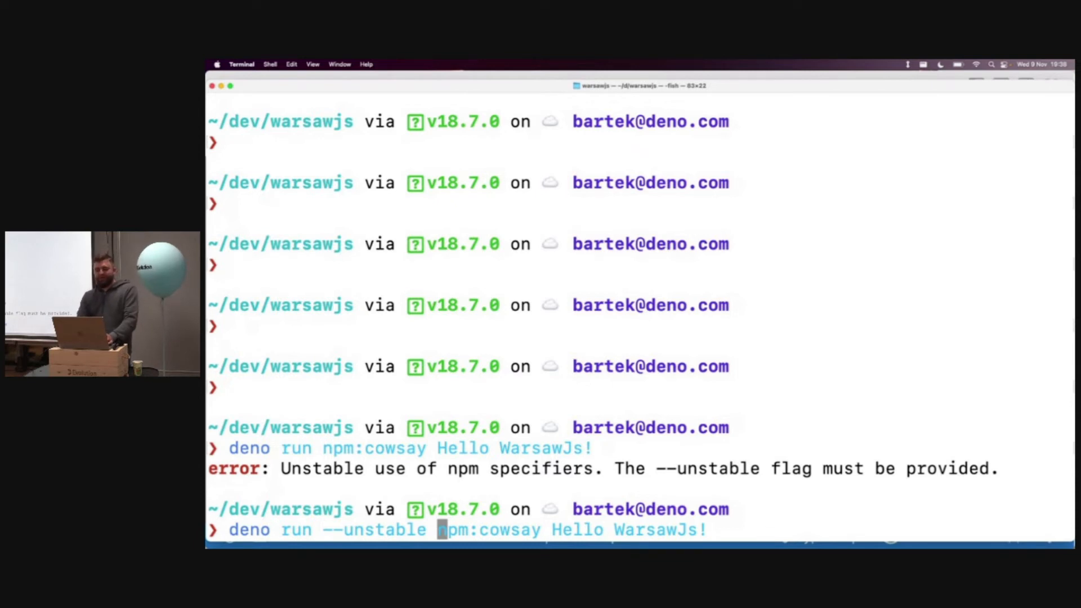
key("Return")
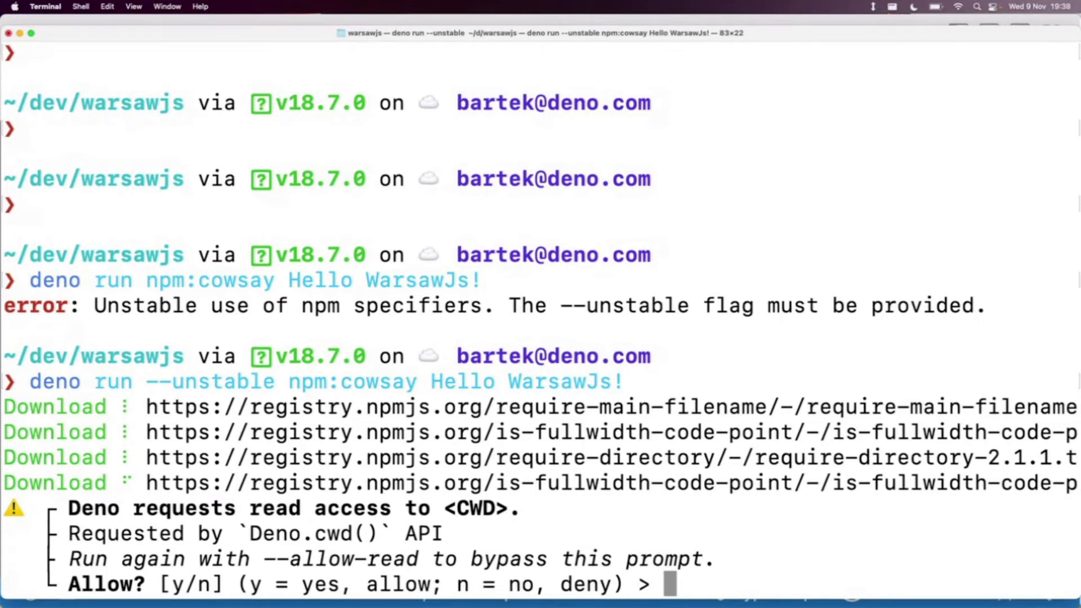
type("y")
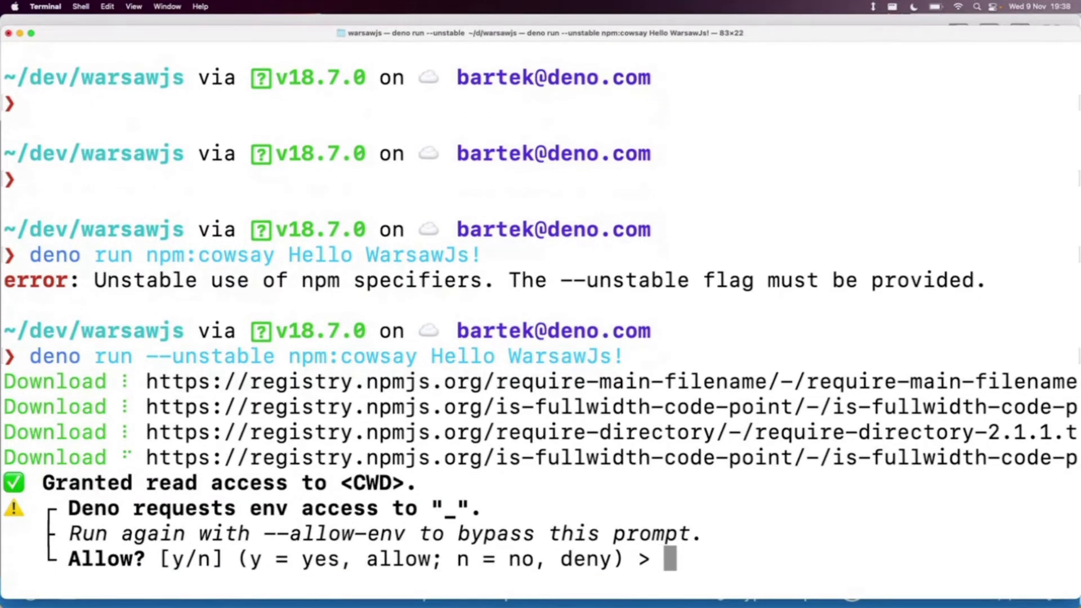
type("y")
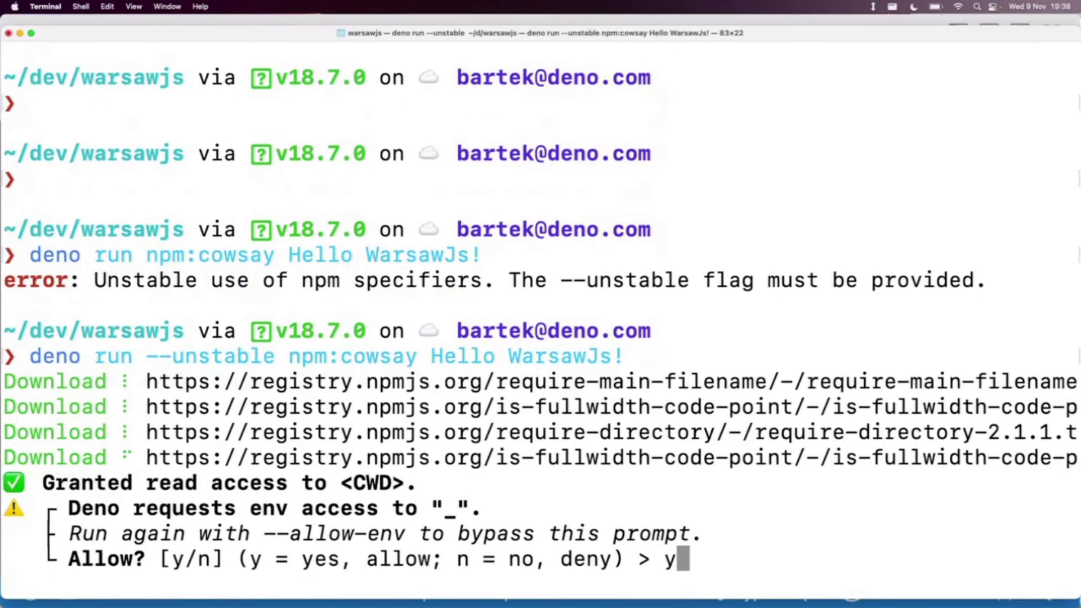
key("Return")
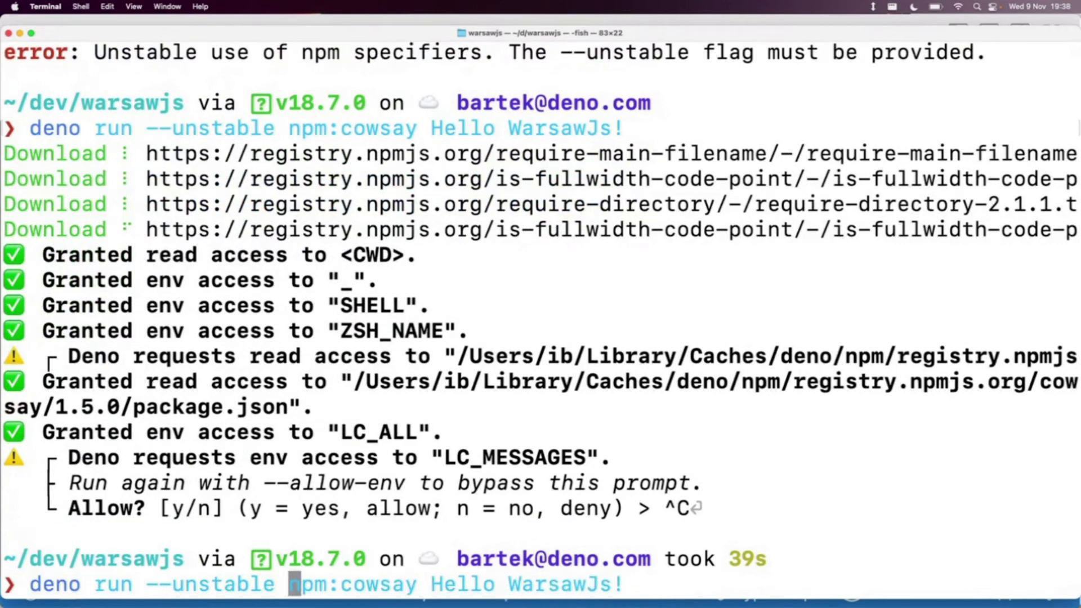
Add -A so cowsay runs with all permissions and prints Hello WarsawJs!, then recall the command
type("-A")
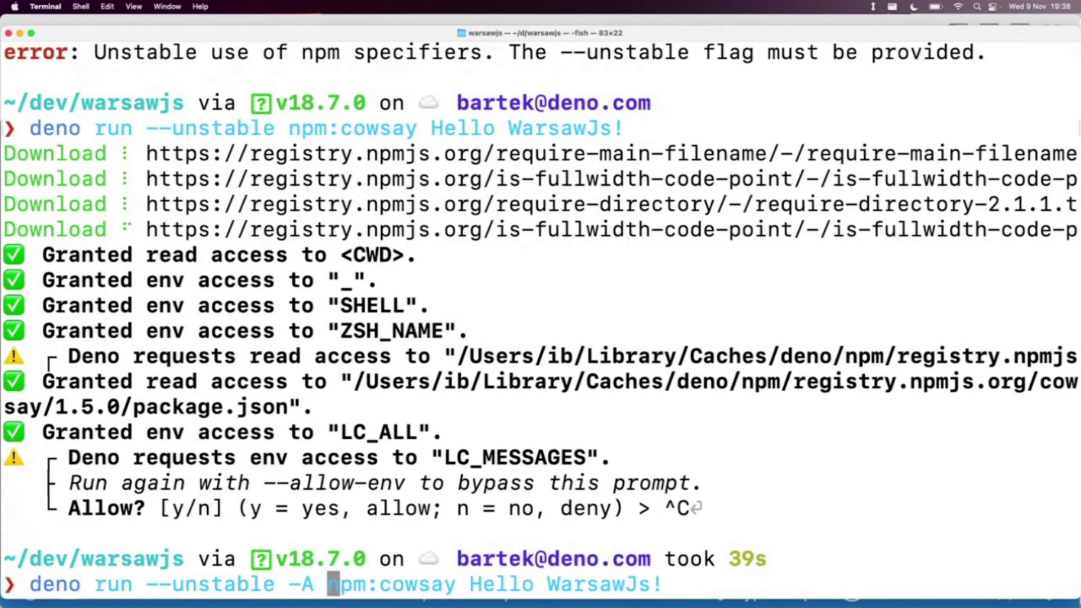
key("Return")
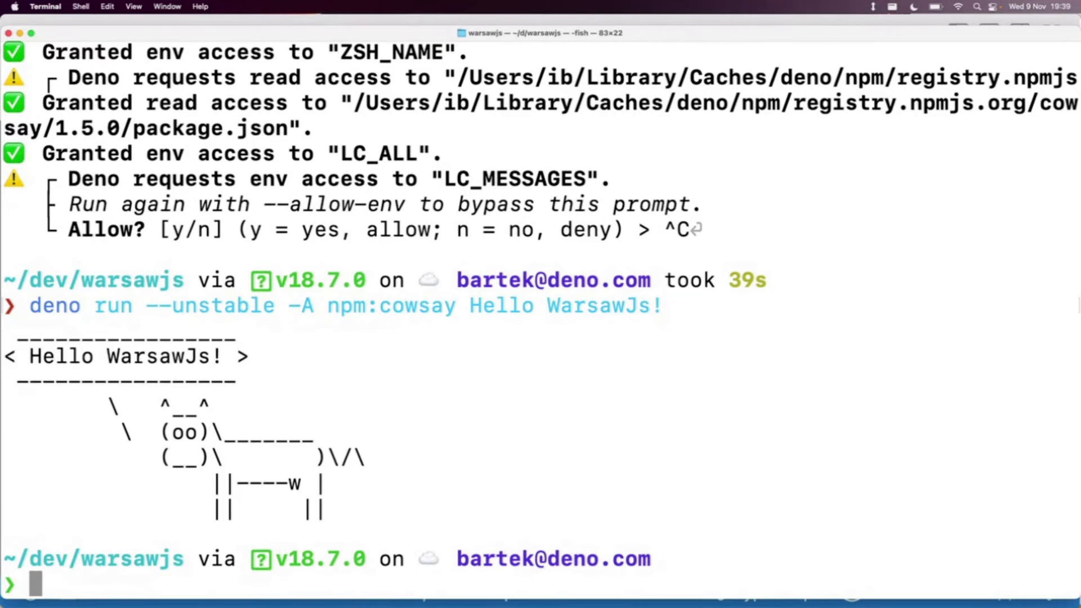
key("Up")
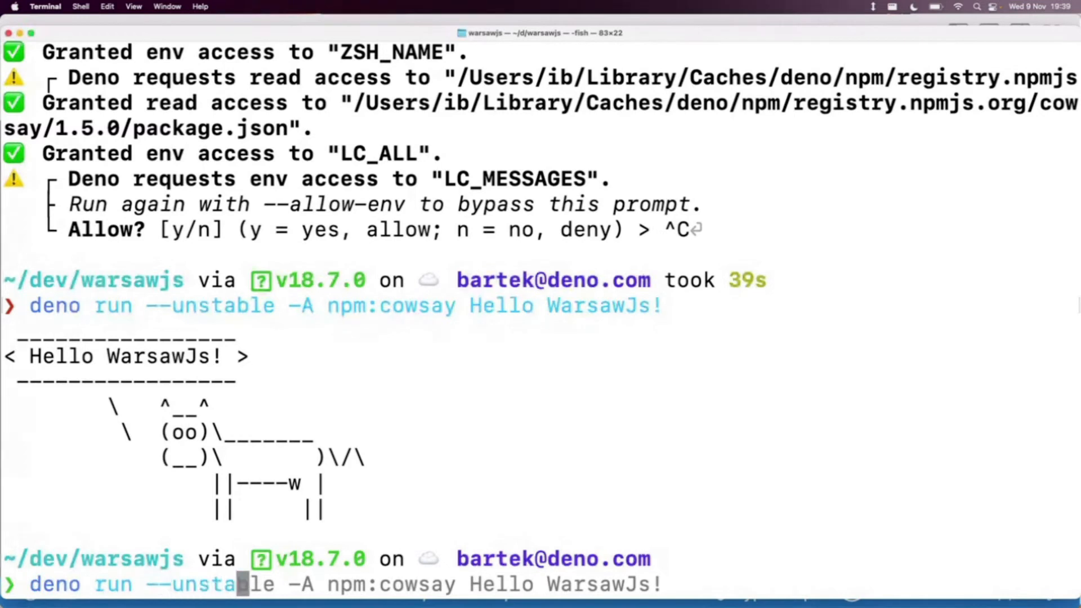
mouse_move(333, 585)
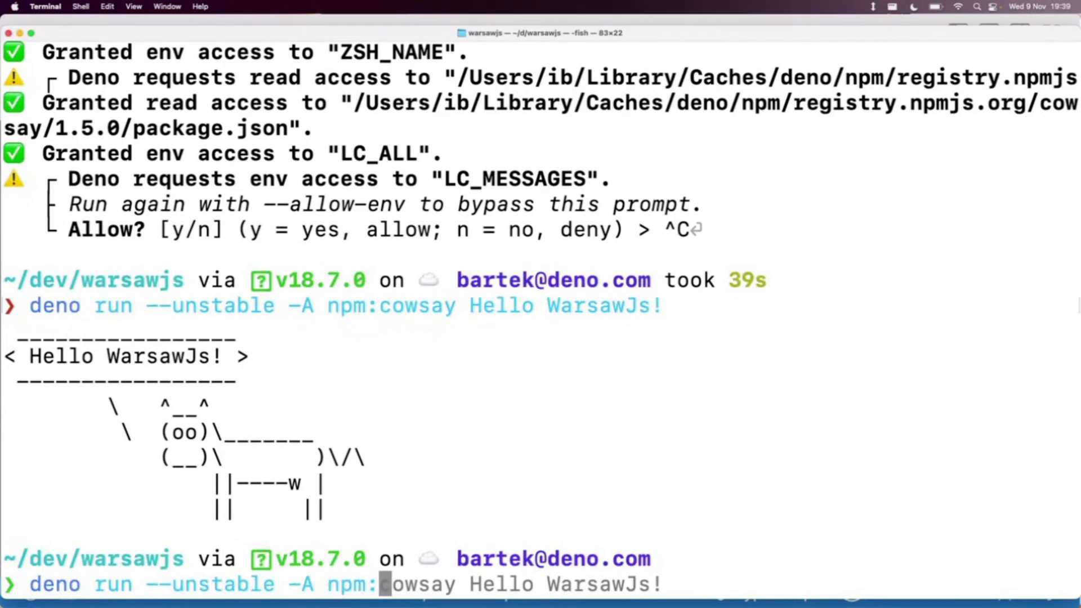
Run npm:create-vite-extra to scaffold a deno-vue project named vite-project and cd into it
type("create-vite-extra")
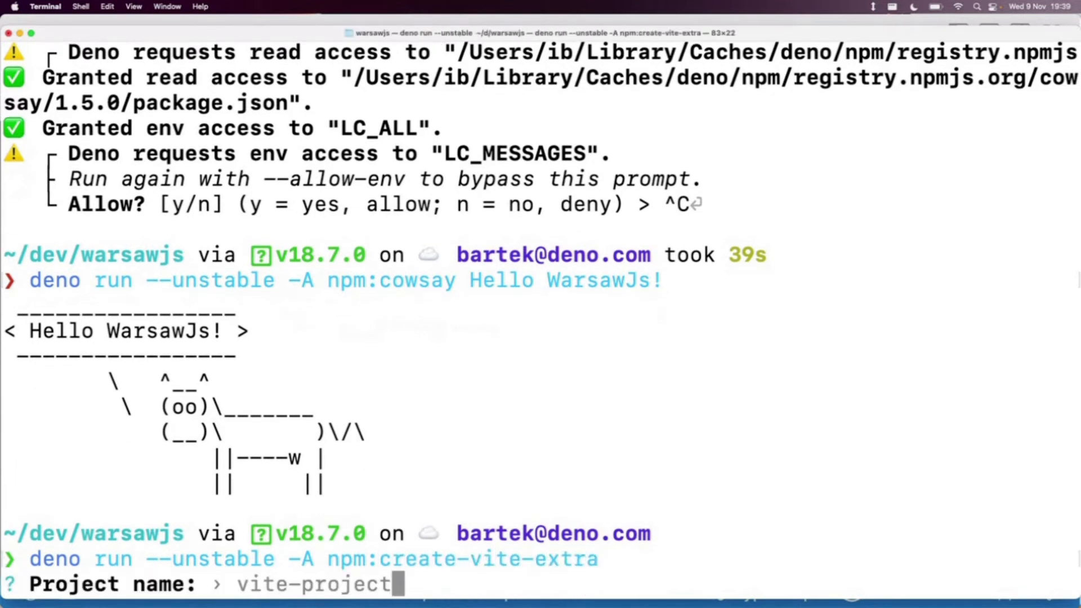
key("Return")
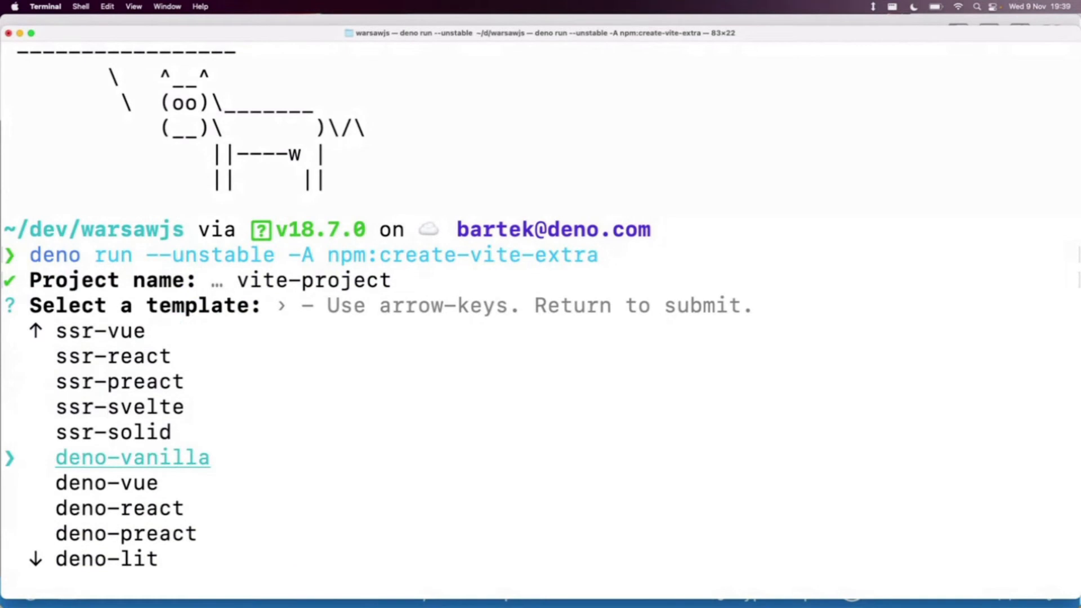
key("Return")
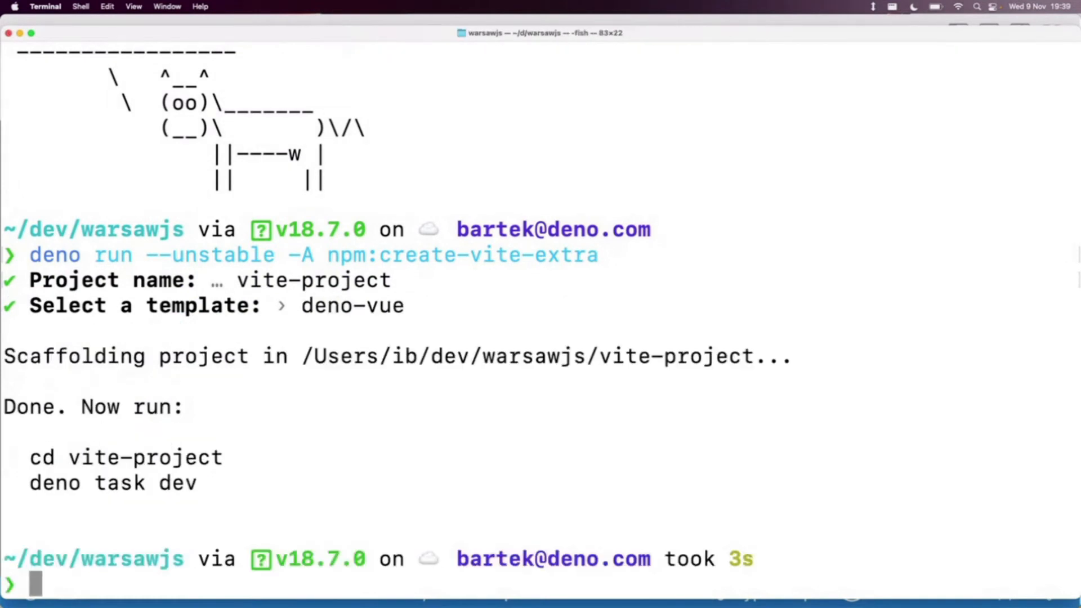
type("cd vite-project/")
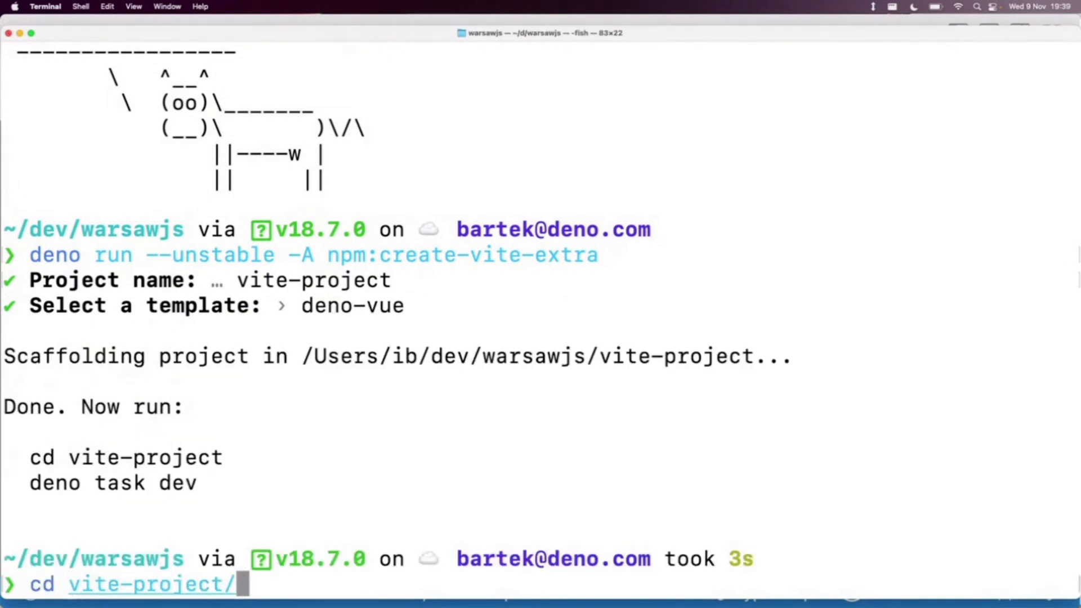
key("Return")
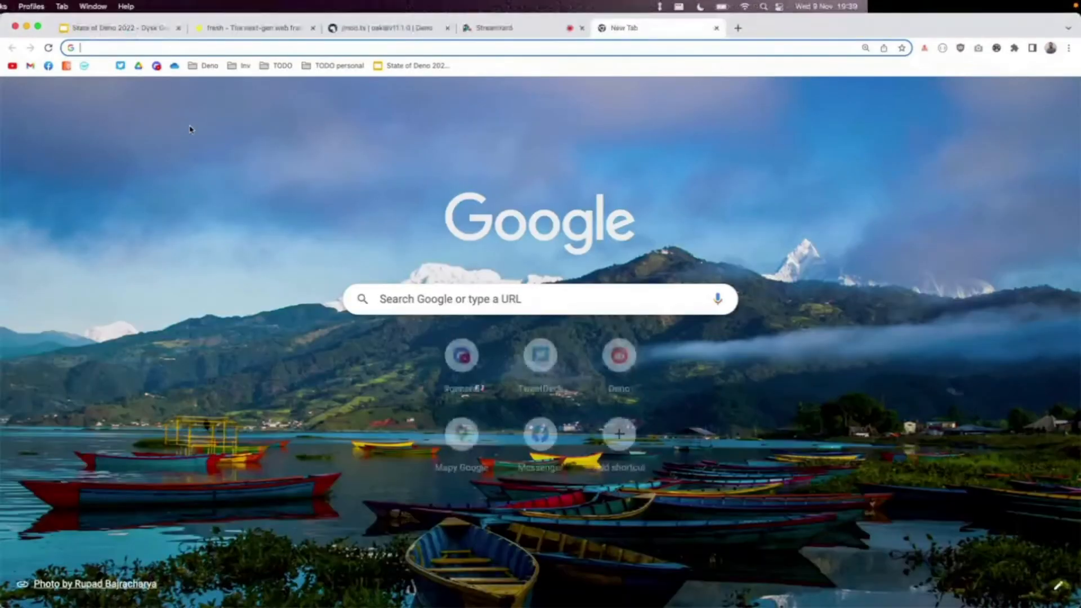
Load localhost:5173 in a new Chrome tab and click the counter button up to 4
type("localhost:5173")
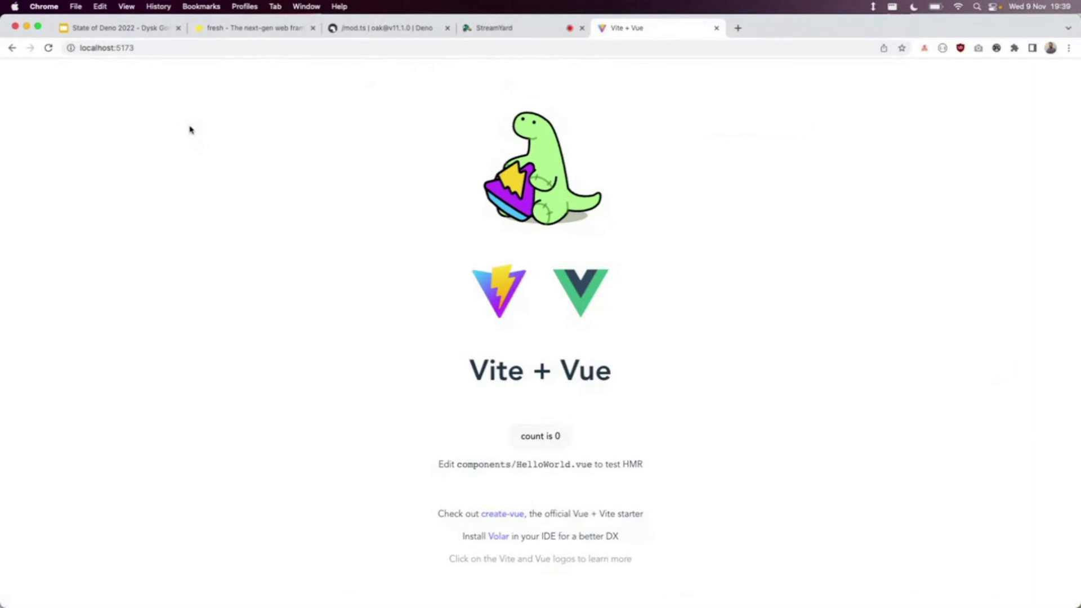
mouse_move(531, 426)
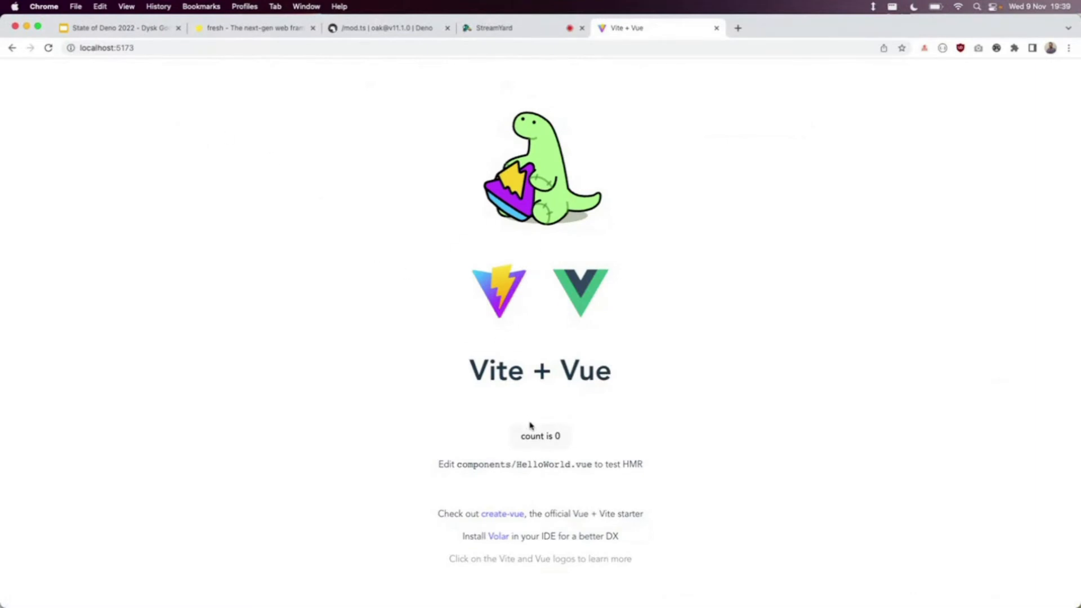
left_click(539, 436)
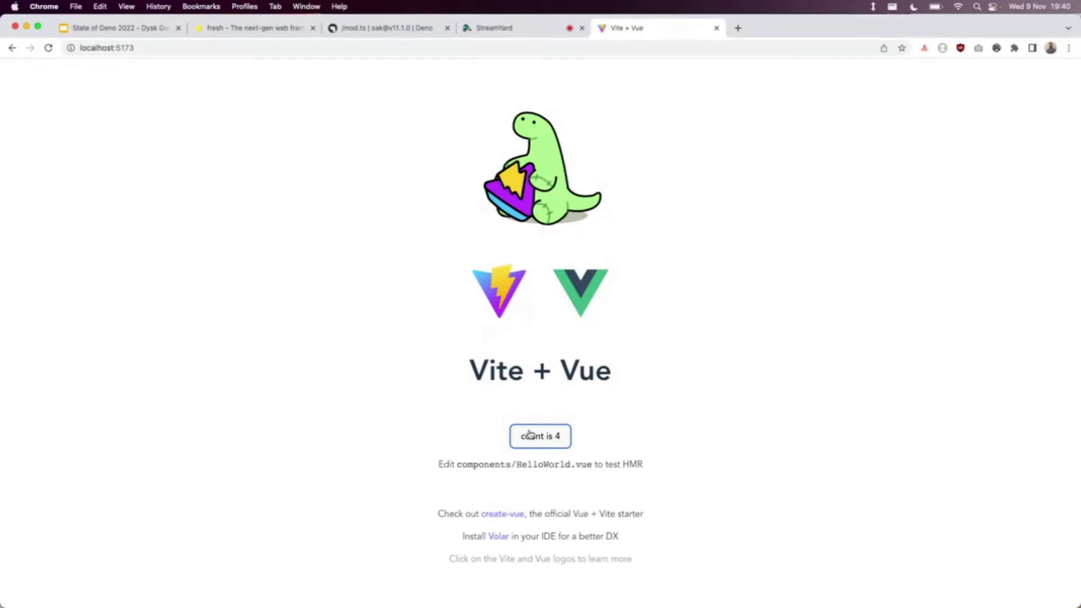
mouse_move(124, 35)
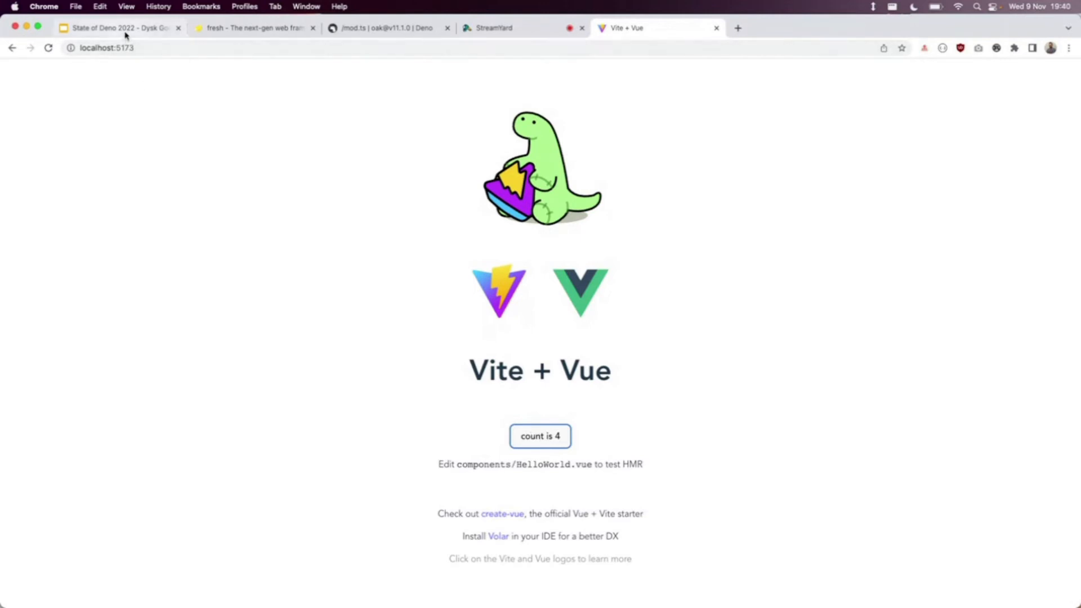